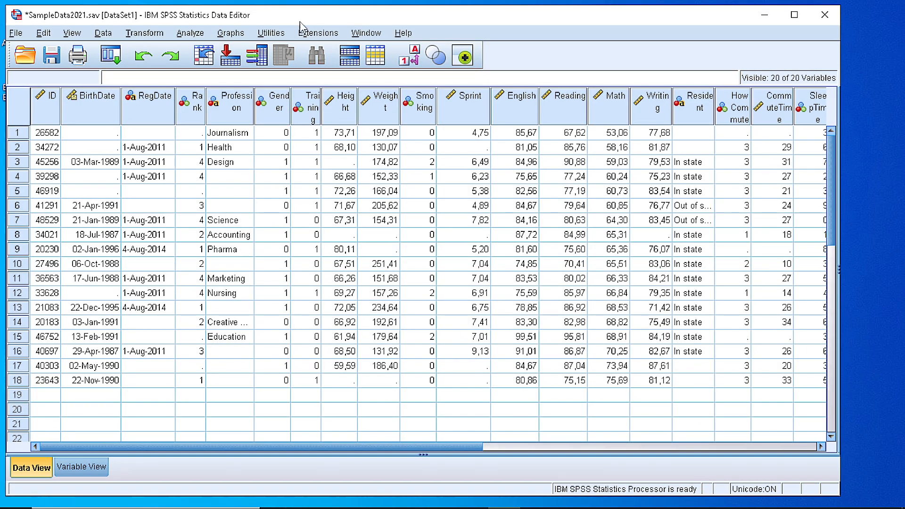
mouse_move(132, 194)
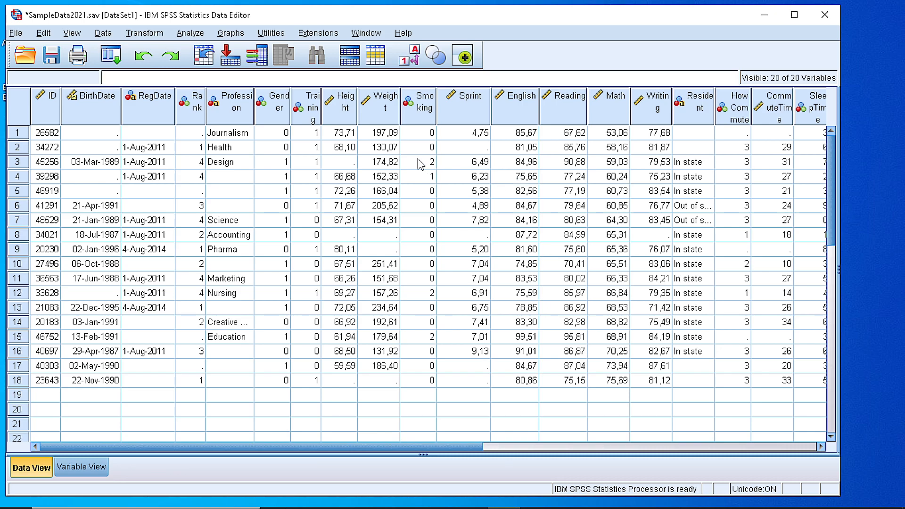
mouse_move(379, 196)
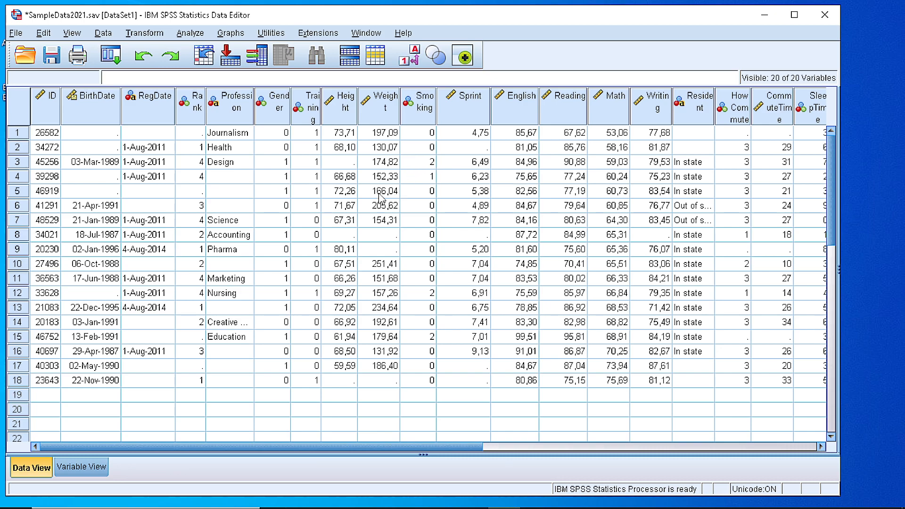
mouse_move(74, 166)
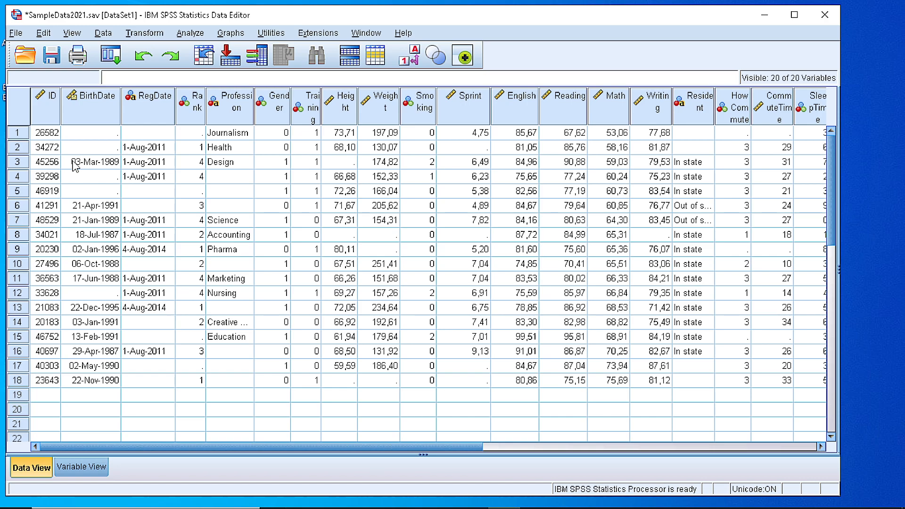
mouse_move(653, 169)
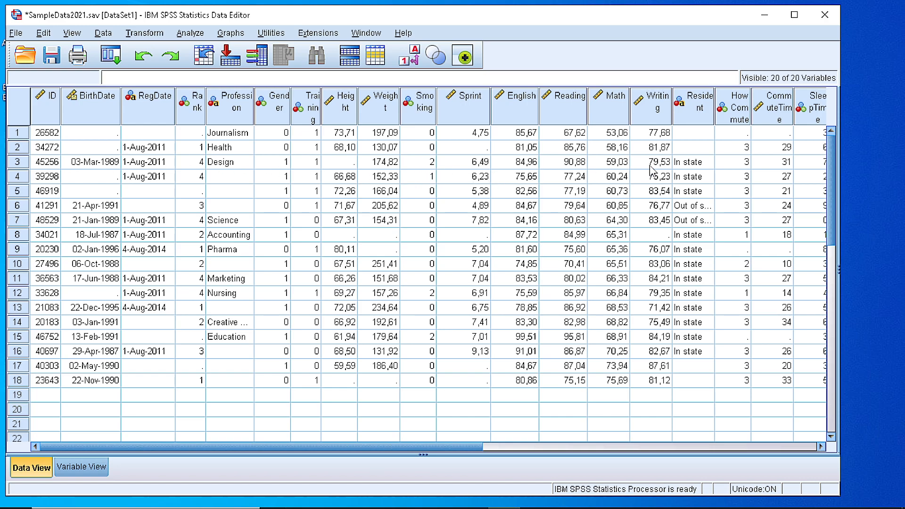
mouse_move(184, 130)
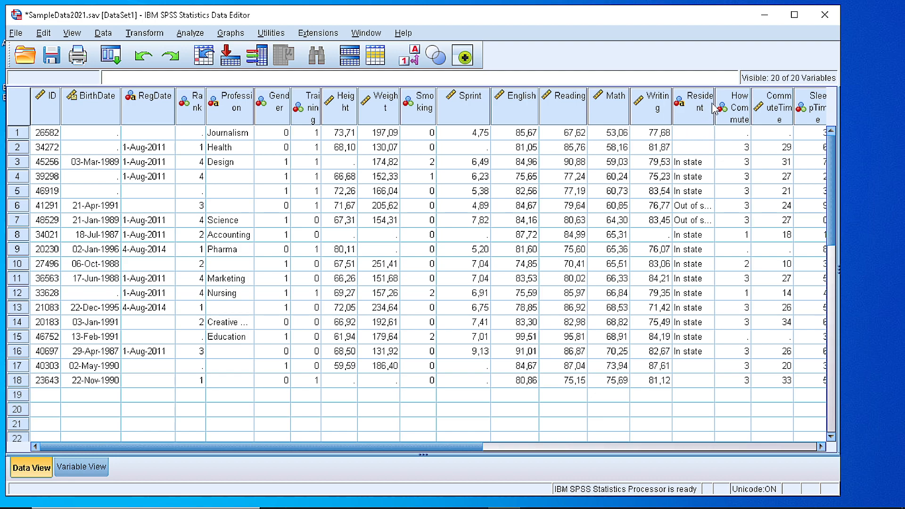
mouse_move(159, 303)
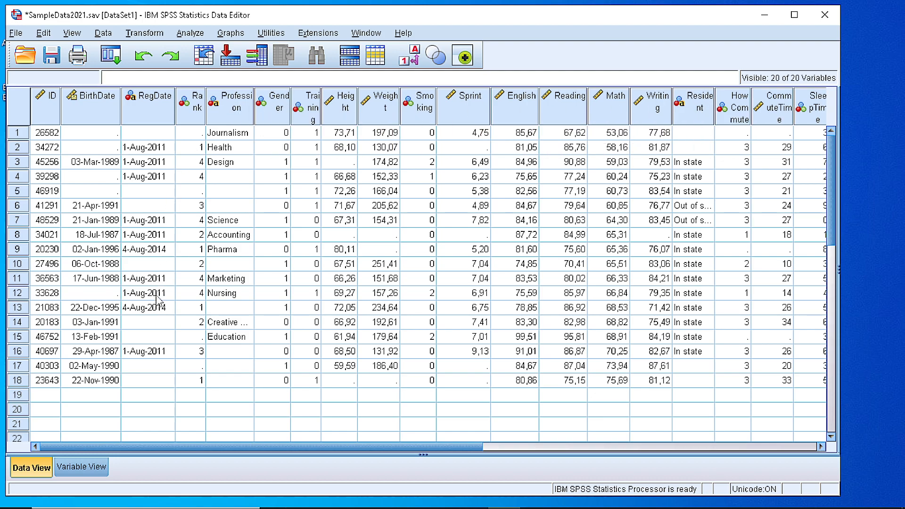
mouse_move(162, 314)
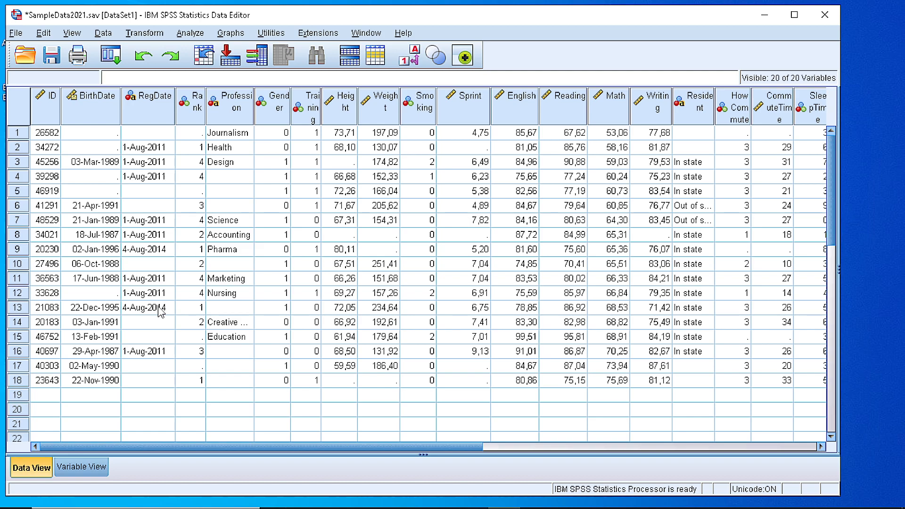
mouse_move(108, 266)
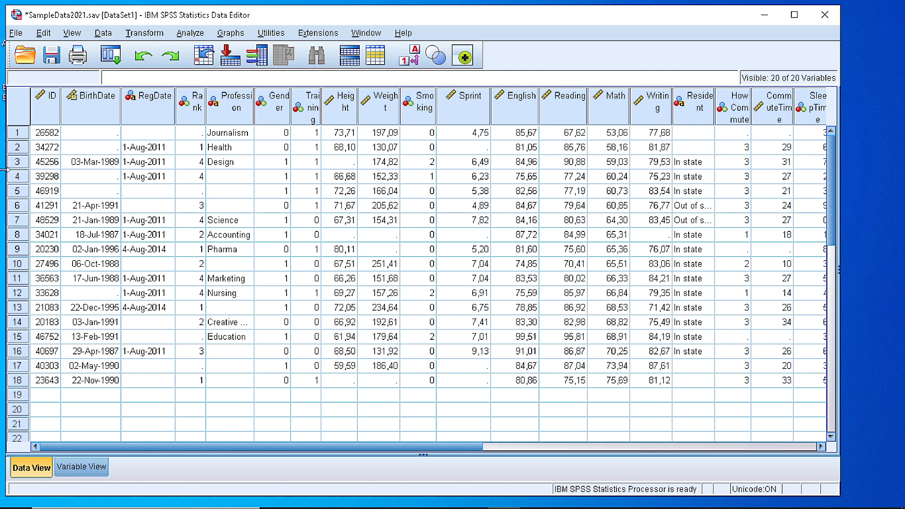
mouse_move(69, 230)
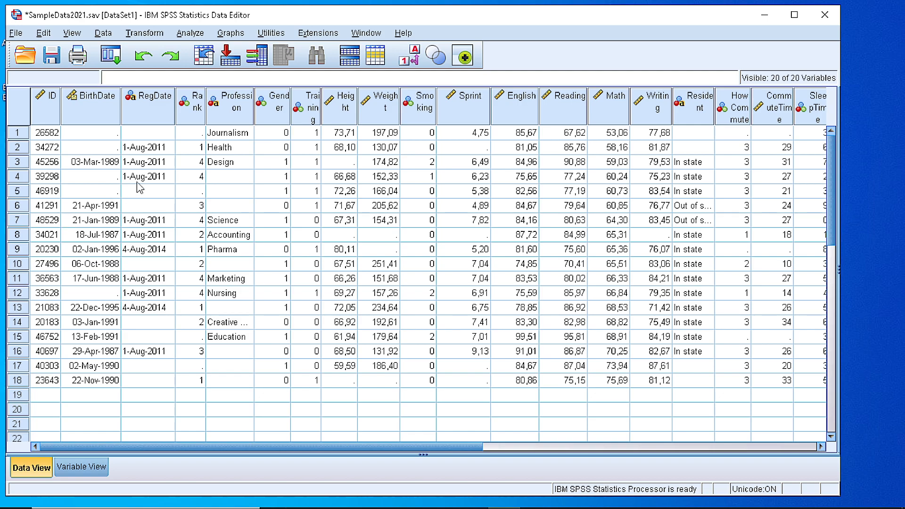
mouse_move(217, 117)
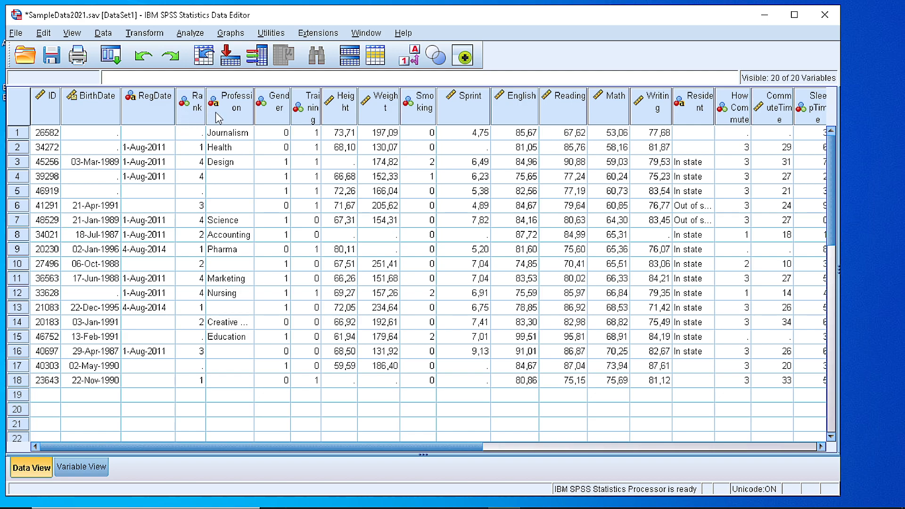
mouse_move(275, 108)
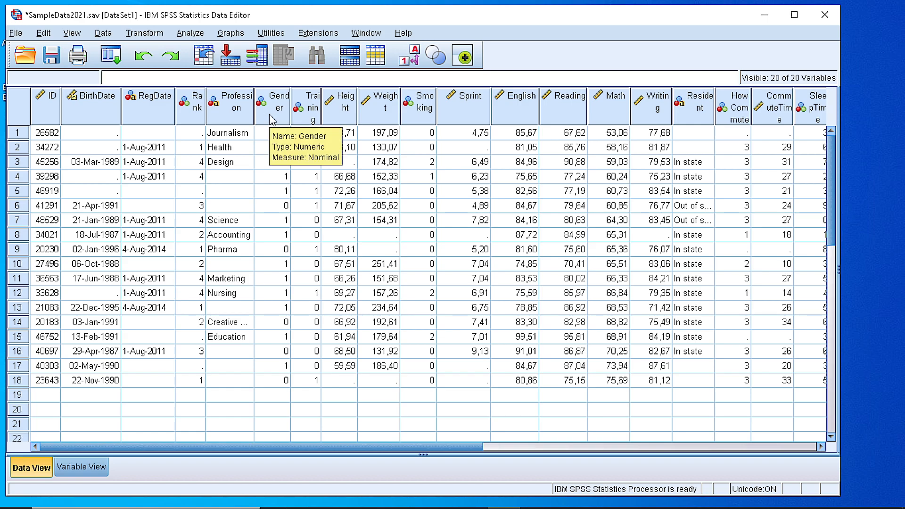
Inspect the Gender column values, then bring up the Data menu commands.
left_click(272, 105)
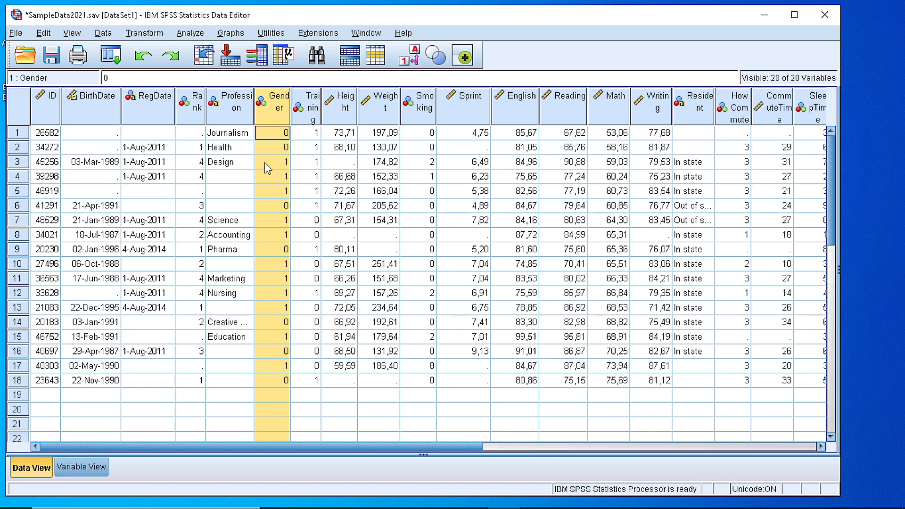
left_click(272, 162)
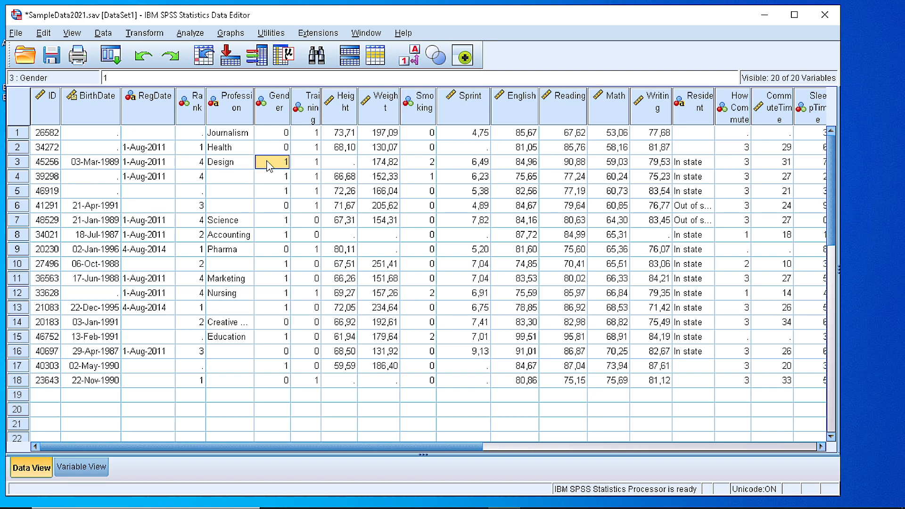
mouse_move(260, 171)
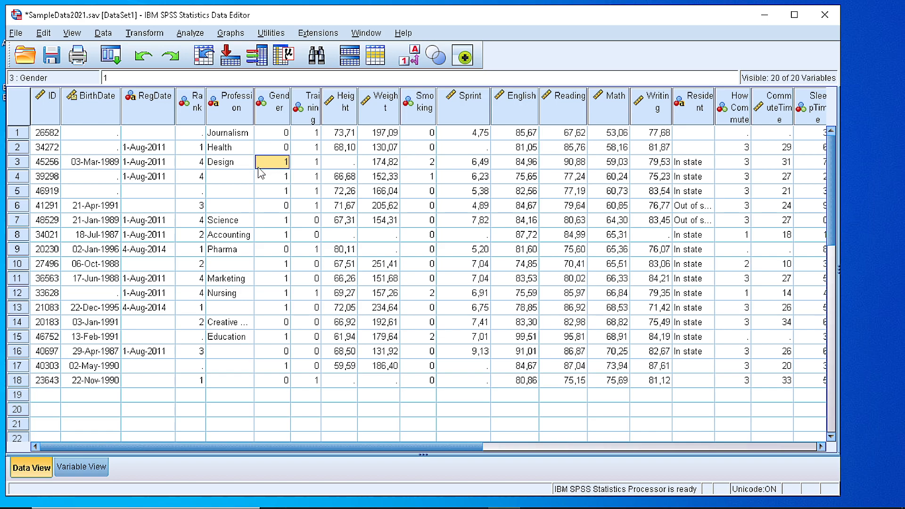
mouse_move(259, 137)
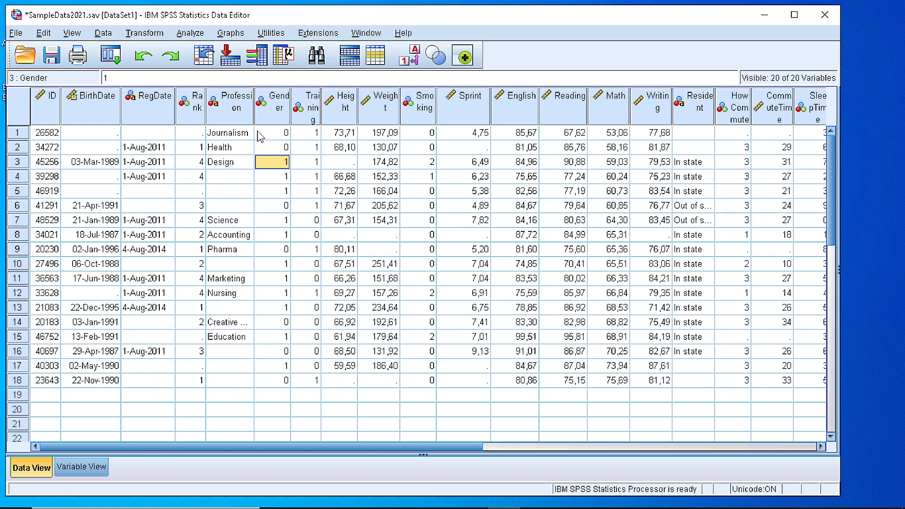
left_click(271, 132)
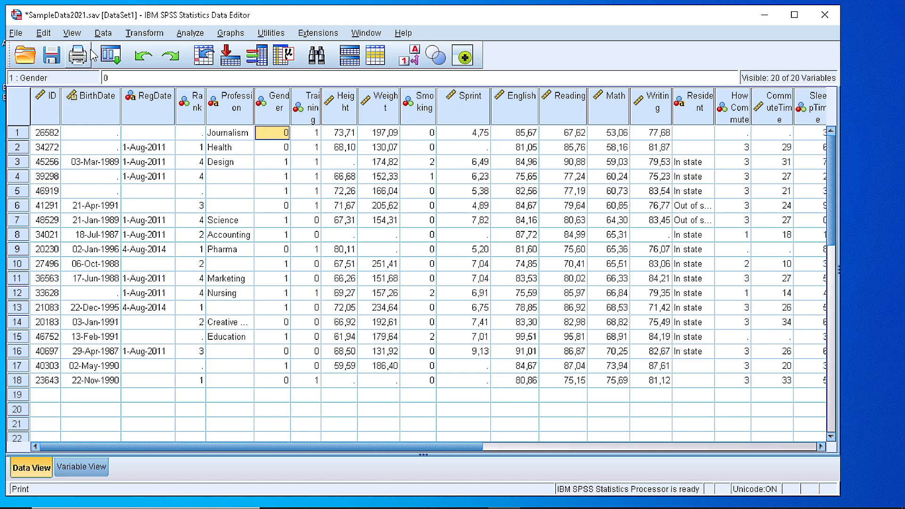
left_click(103, 32)
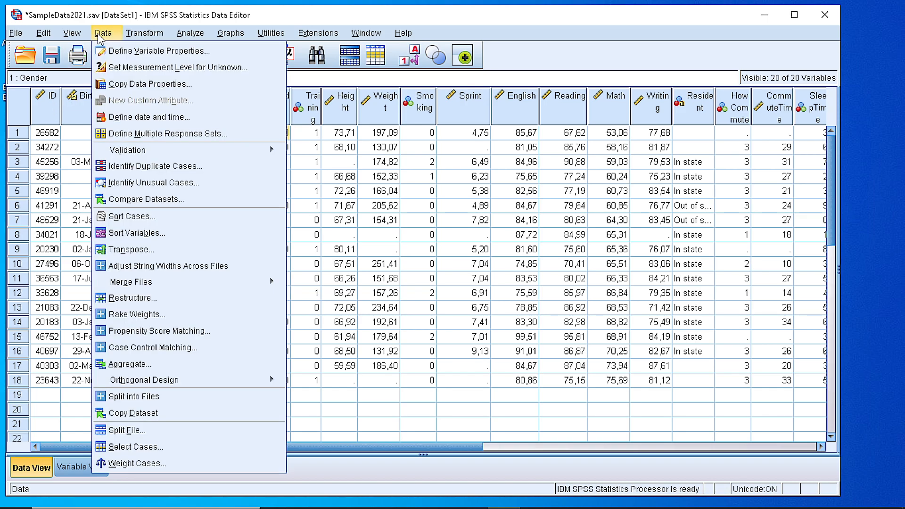
mouse_move(103, 37)
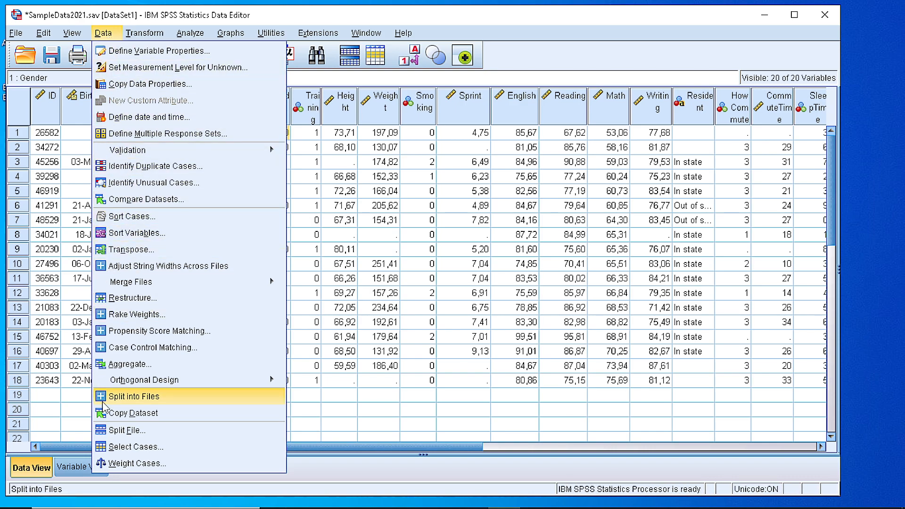
mouse_move(126, 456)
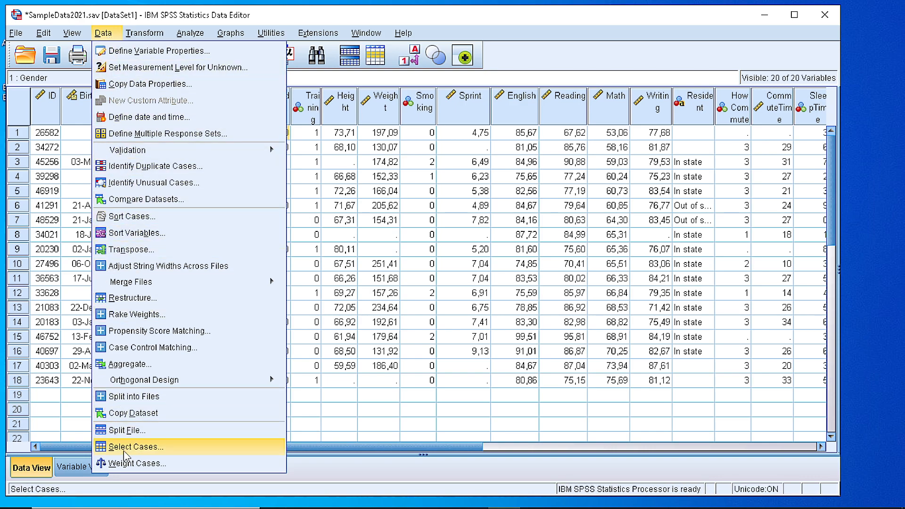
Open Select Cases and choose 'If condition is satisfied'.
left_click(136, 447)
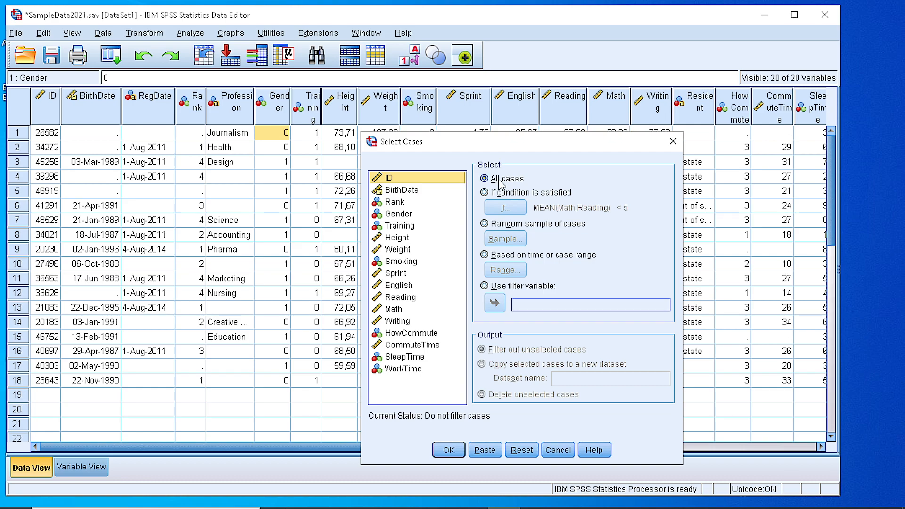
mouse_move(523, 191)
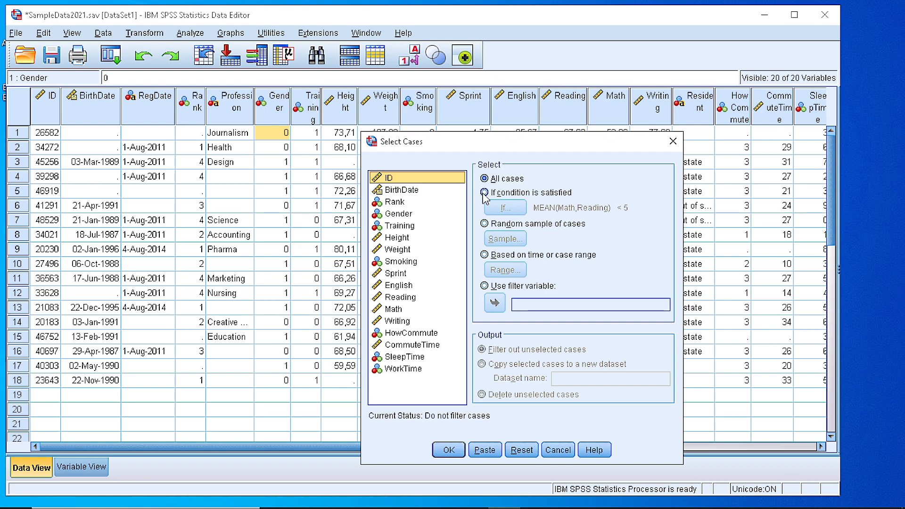
left_click(485, 192)
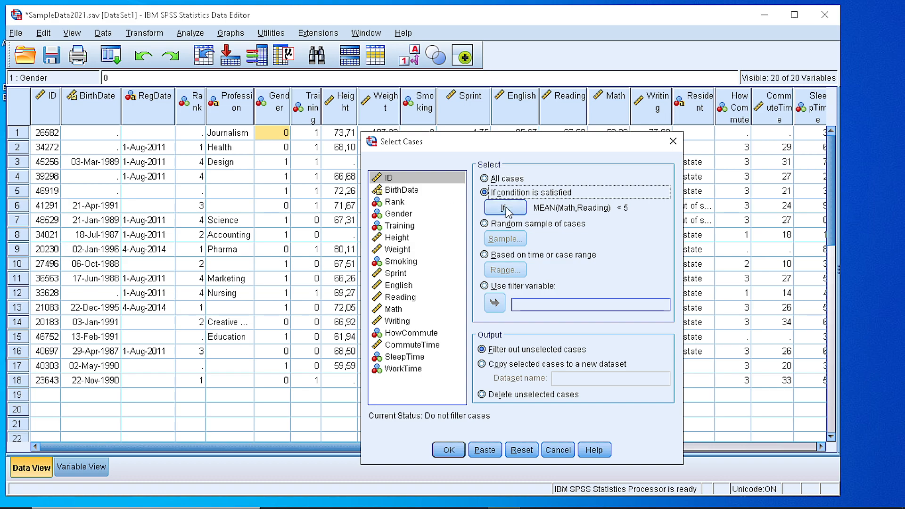
Build the selection condition Gender = 0 and confirm it with Continue.
left_click(504, 207)
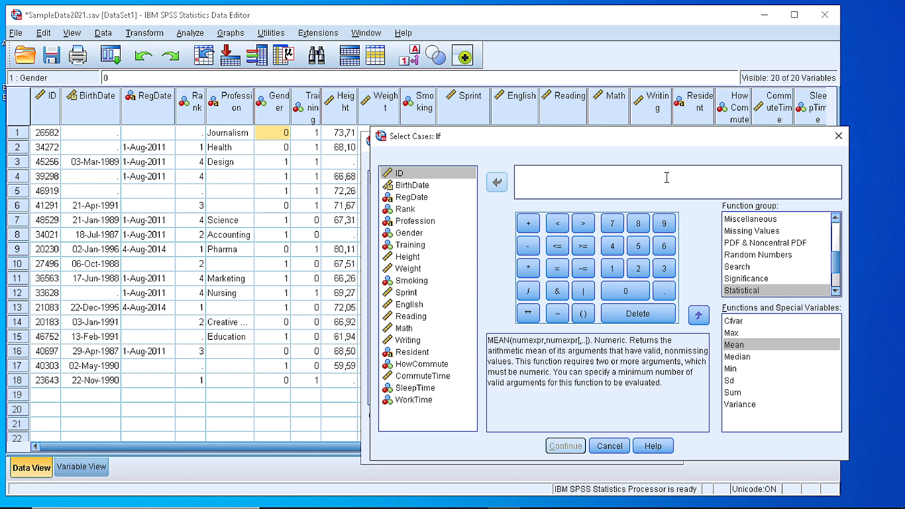
mouse_move(420, 183)
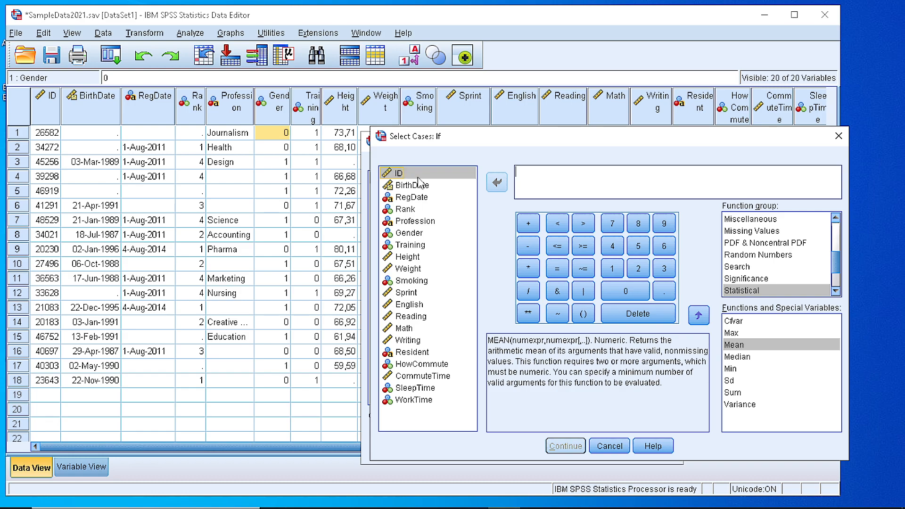
mouse_move(268, 100)
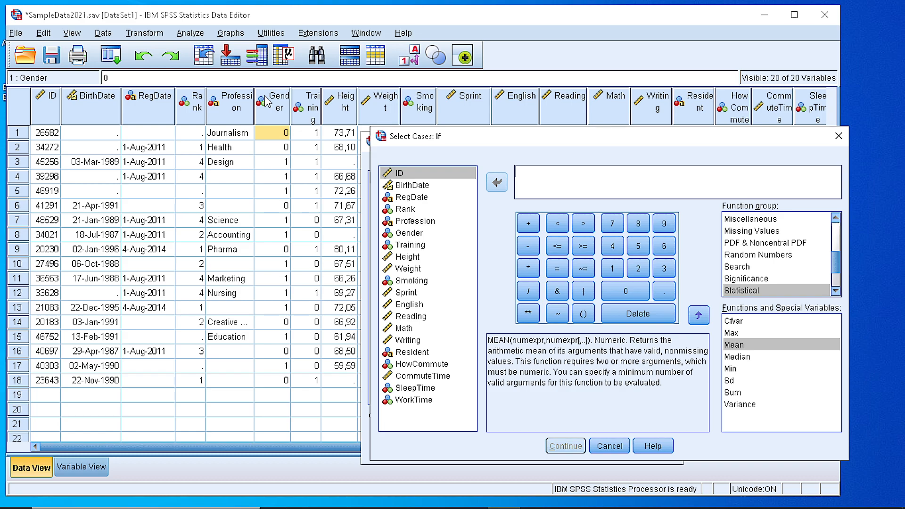
mouse_move(264, 126)
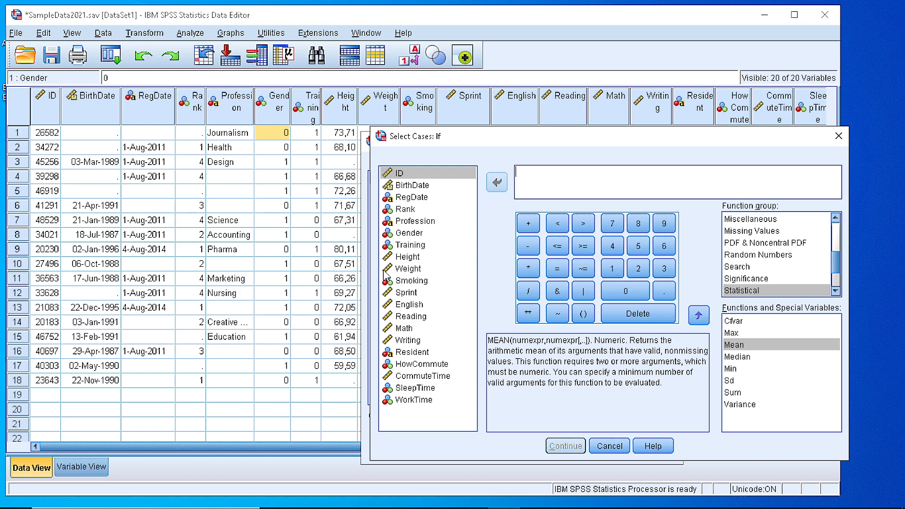
left_click(497, 183)
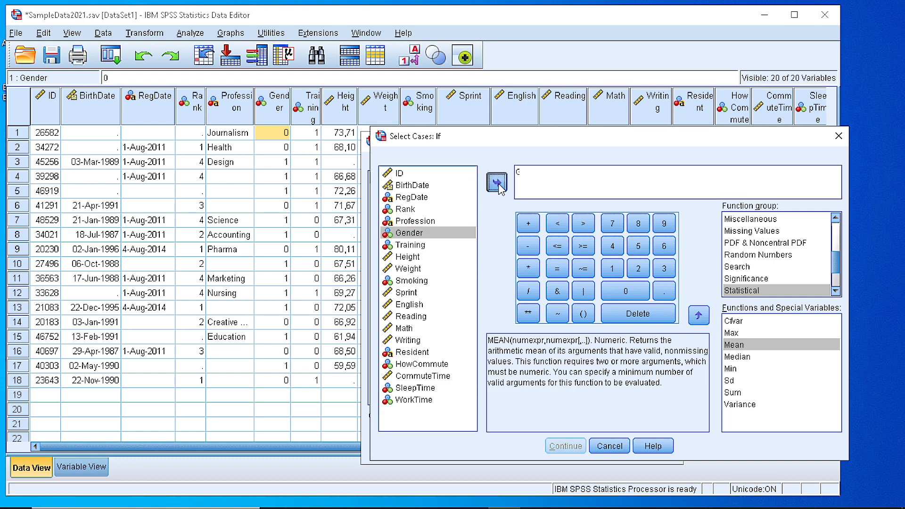
left_click(497, 183)
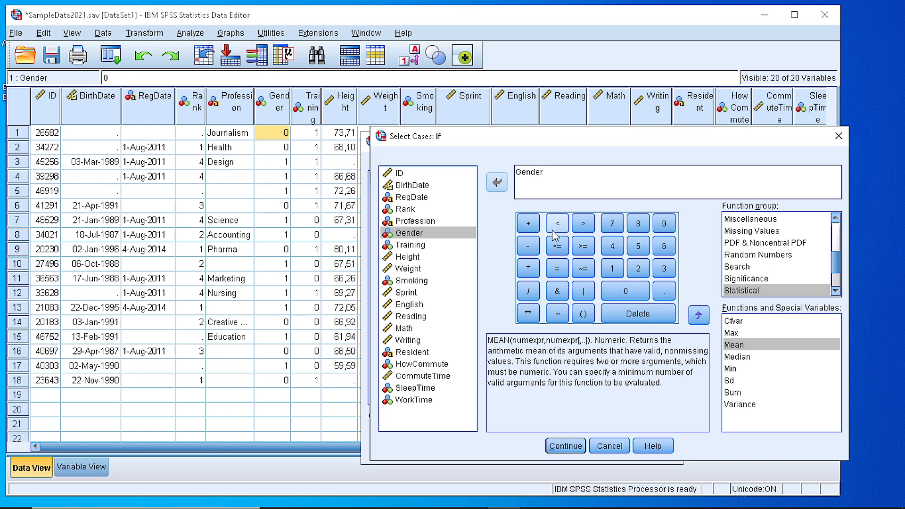
mouse_move(555, 235)
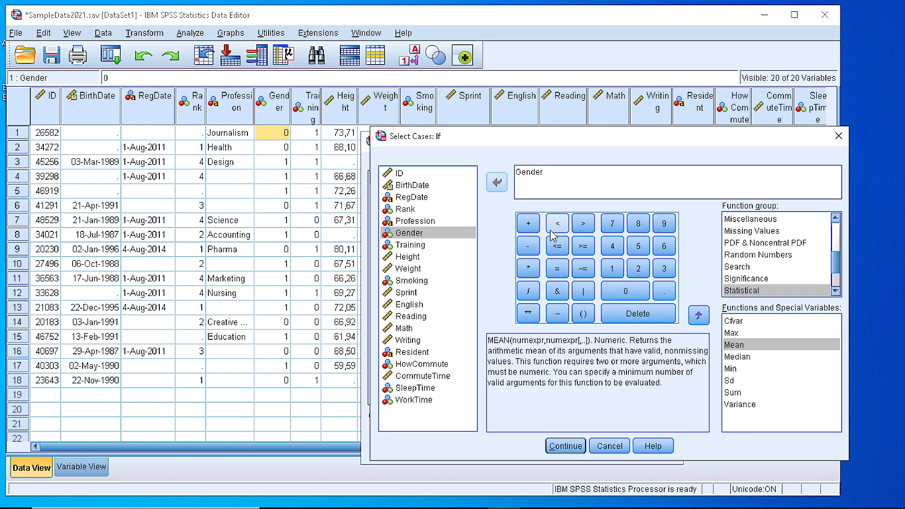
mouse_move(582, 140)
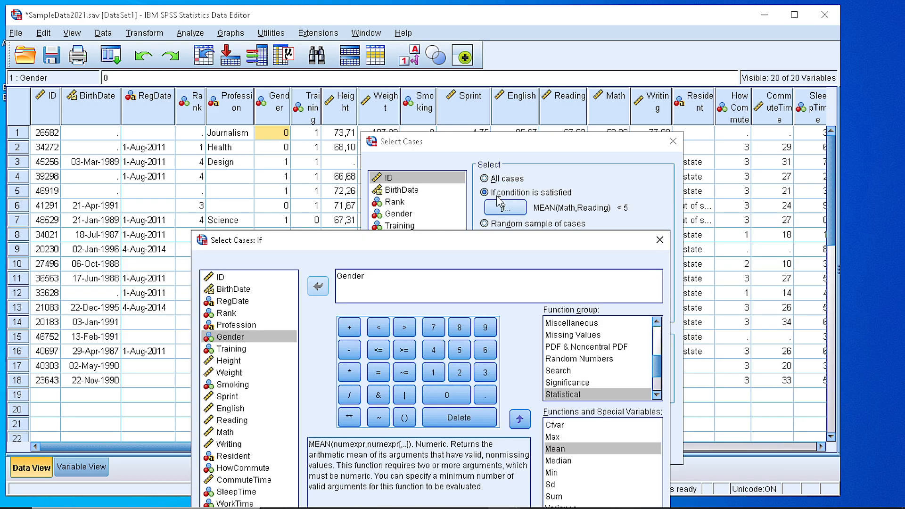
mouse_move(524, 142)
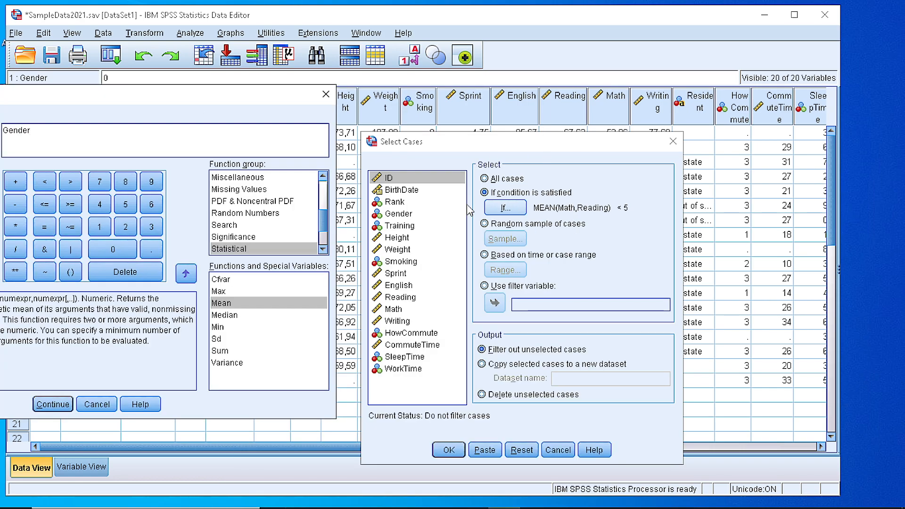
mouse_move(488, 222)
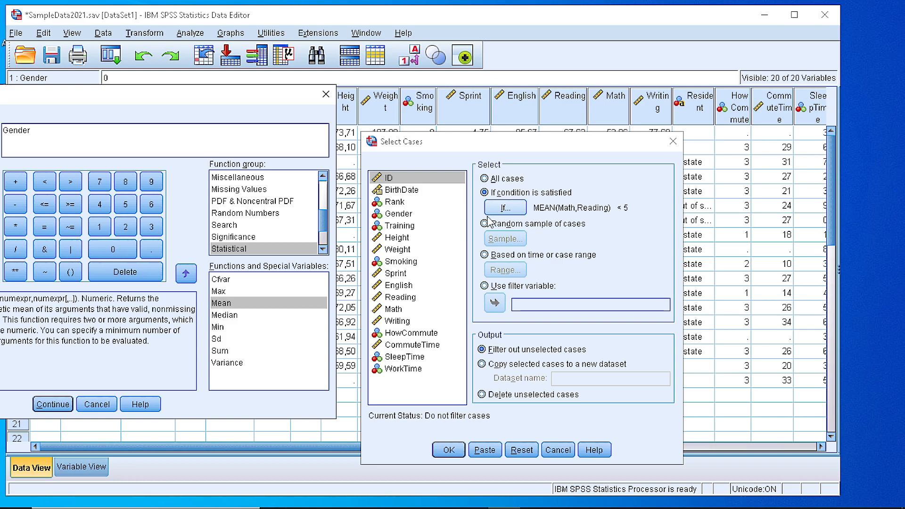
mouse_move(211, 103)
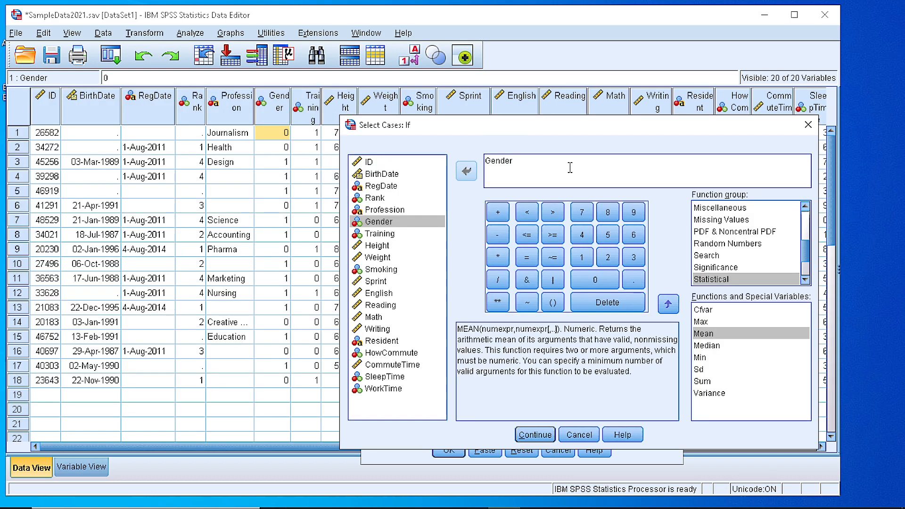
mouse_move(551, 244)
type(" = 0")
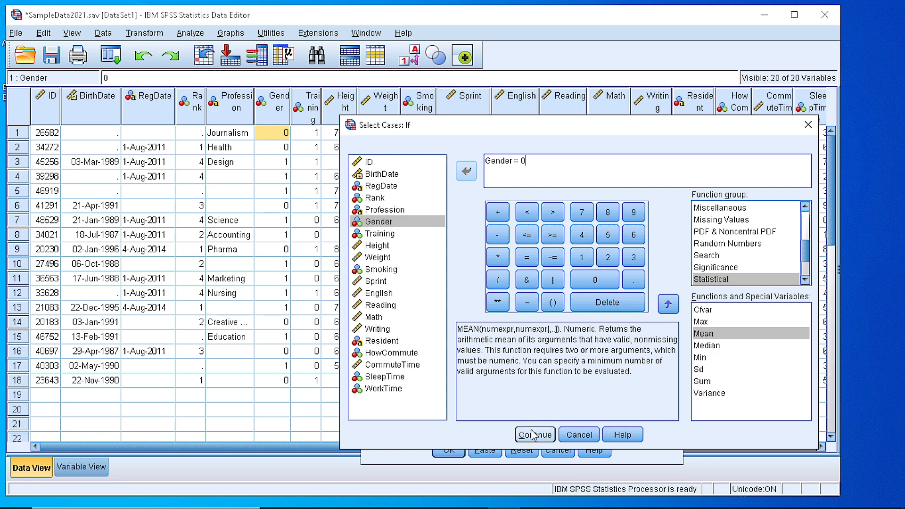
left_click(535, 435)
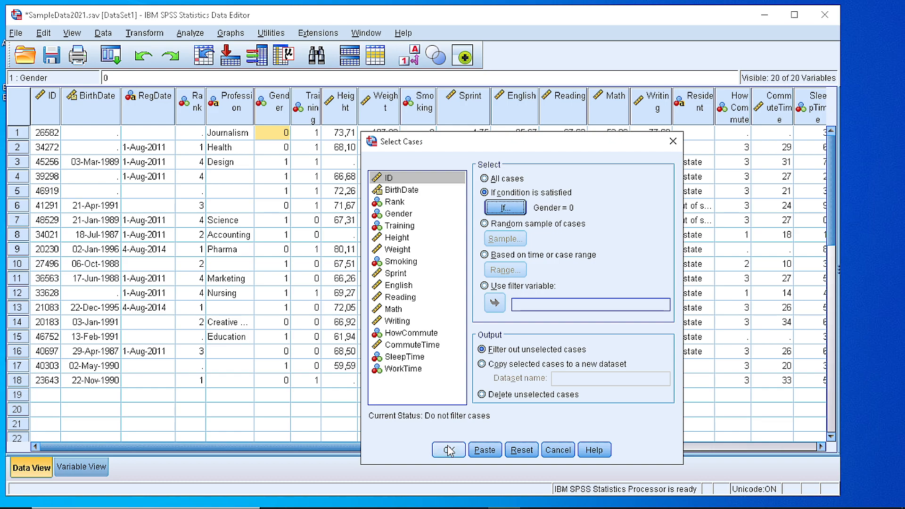
Apply the Gender = 0 filter so non-matching rows are struck through.
left_click(449, 450)
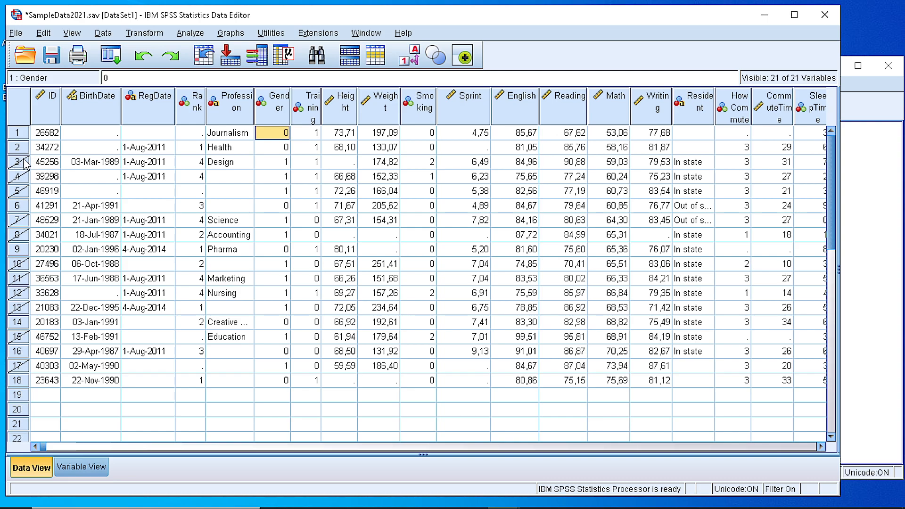
mouse_move(19, 165)
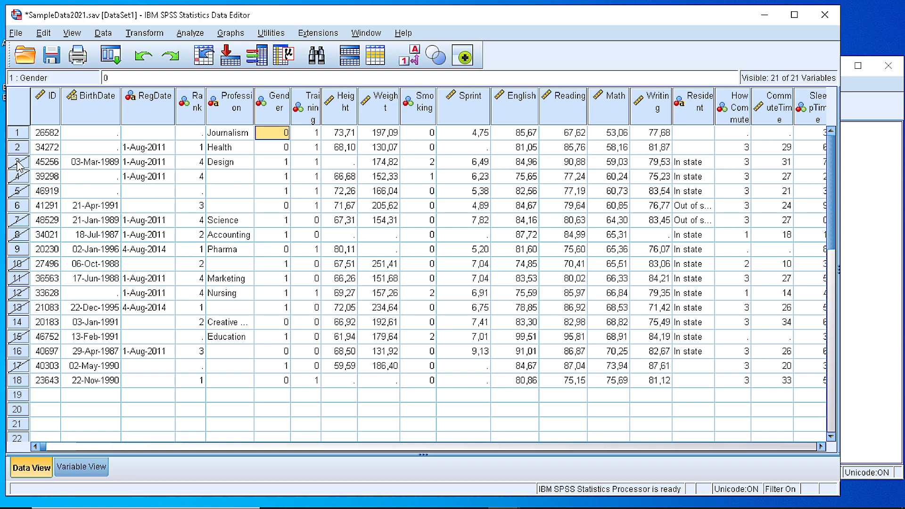
mouse_move(273, 168)
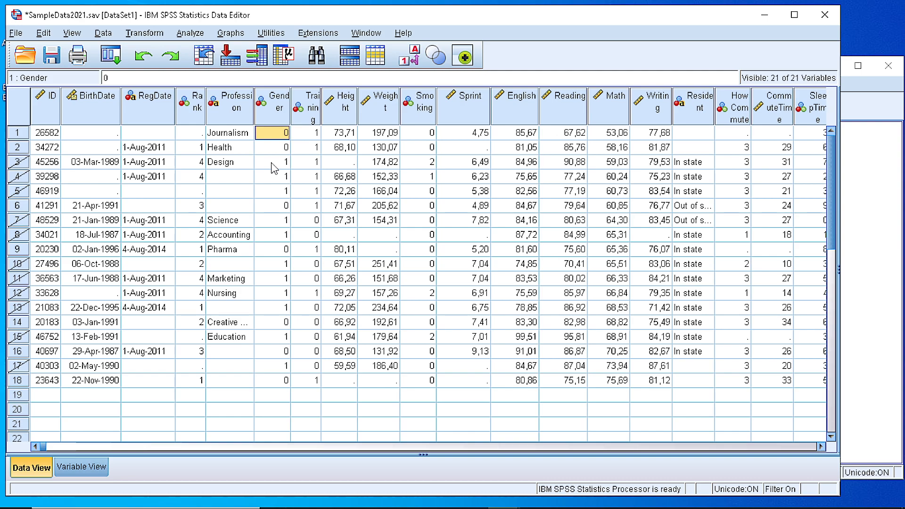
mouse_move(256, 166)
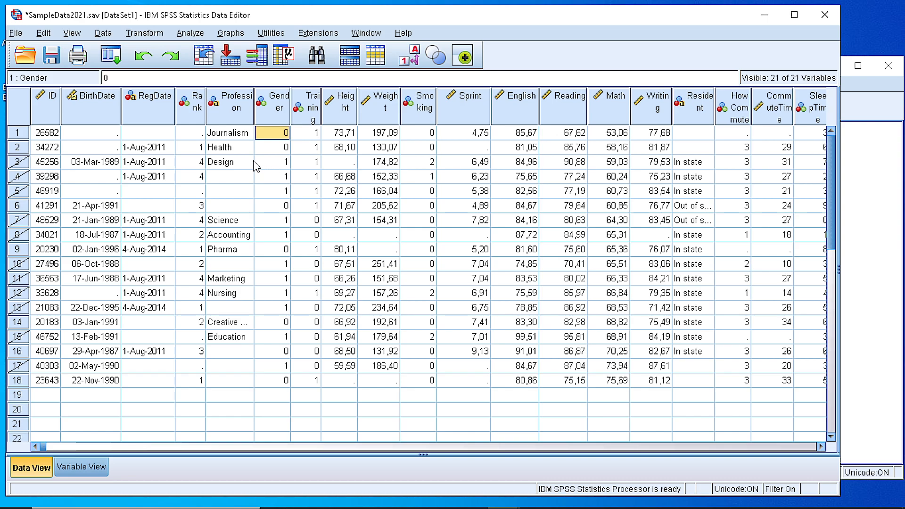
mouse_move(237, 166)
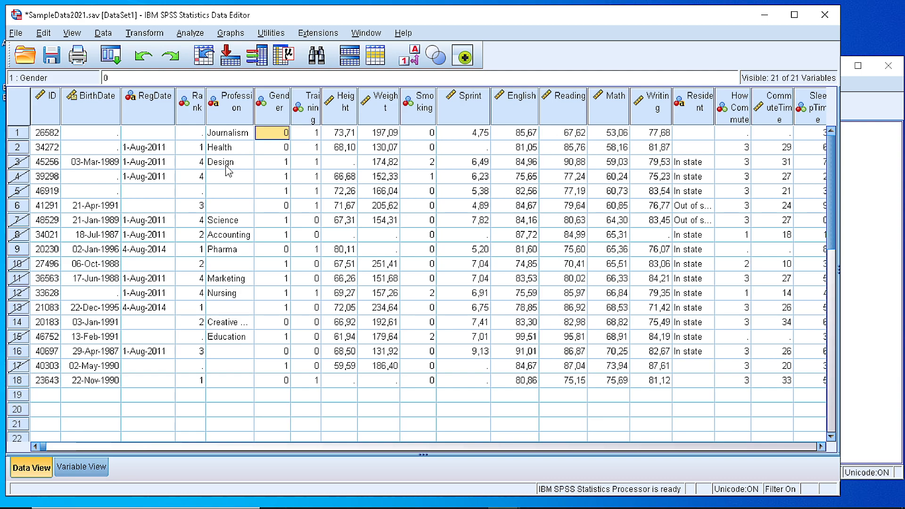
Sort the cases ascending by Gender so Gender 0 cases come first.
right_click(272, 101)
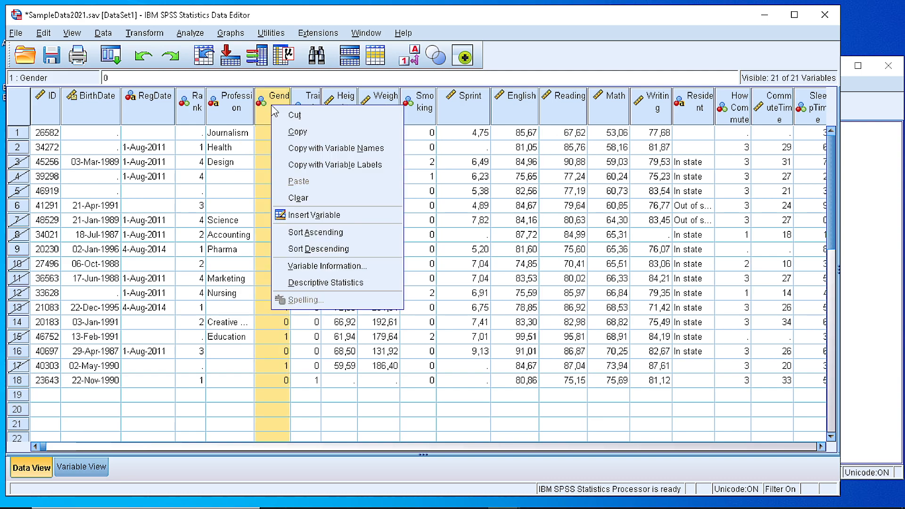
mouse_move(315, 232)
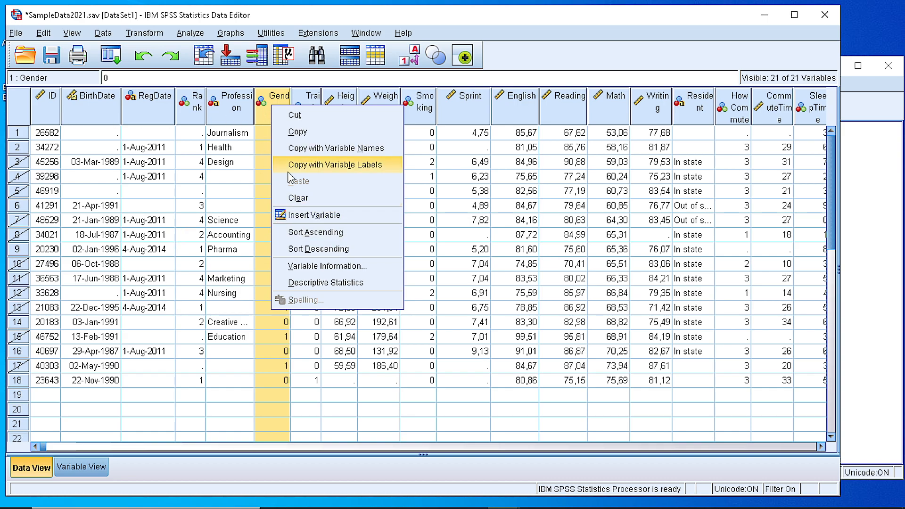
left_click(315, 232)
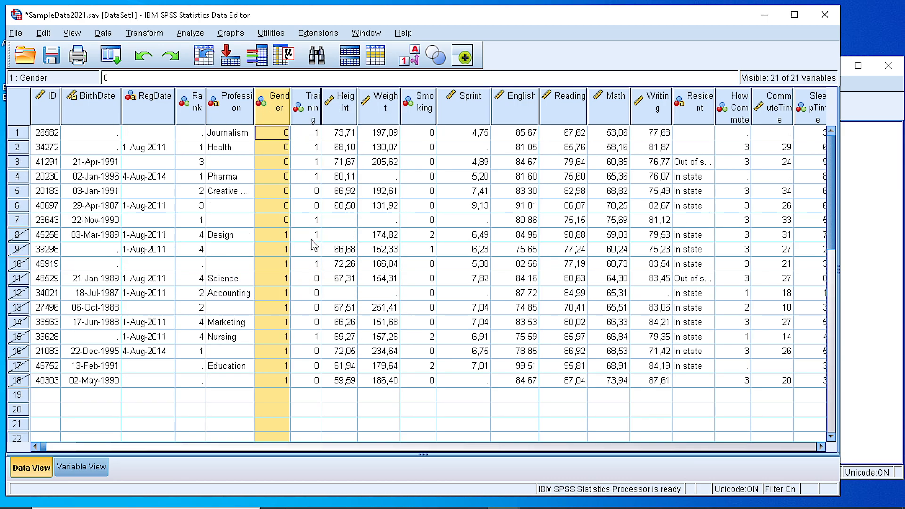
mouse_move(34, 206)
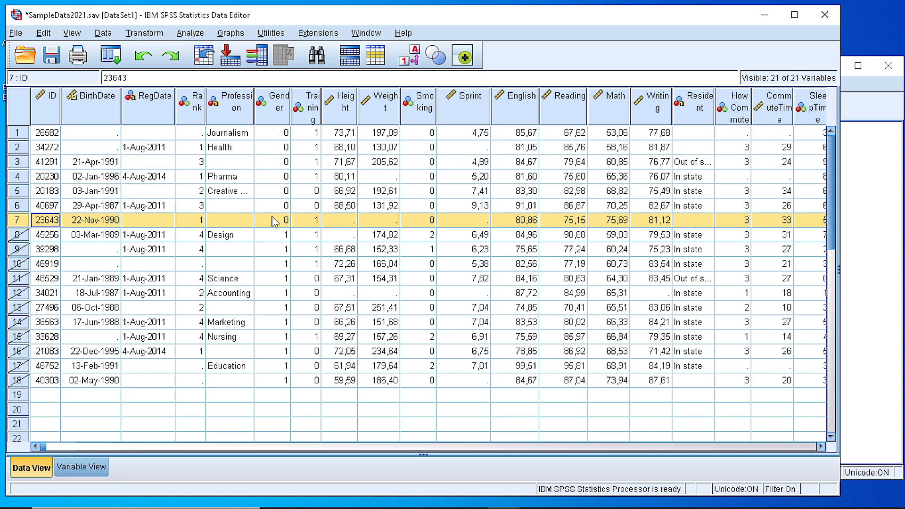
mouse_move(31, 245)
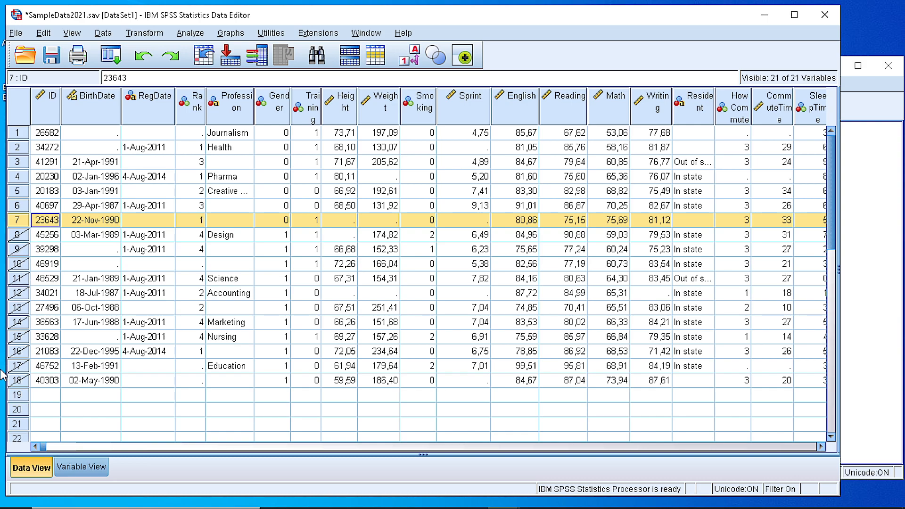
mouse_move(4, 357)
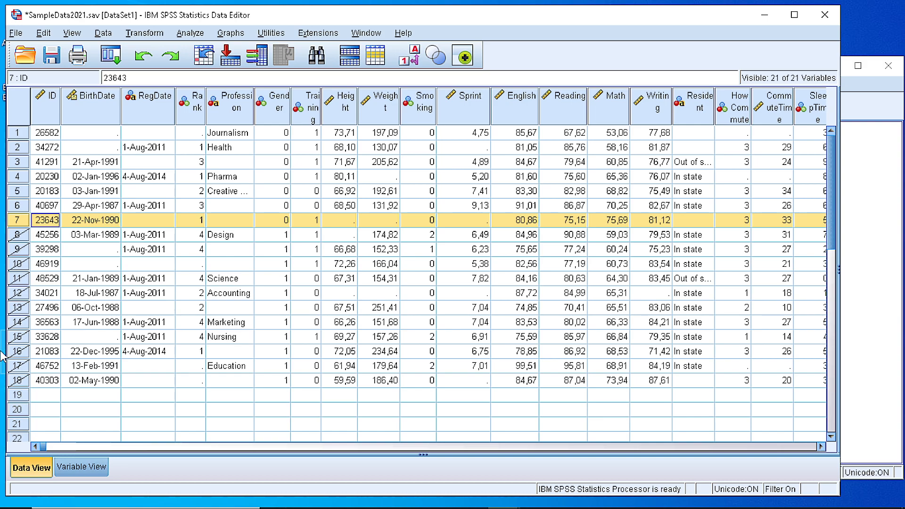
mouse_move(100, 34)
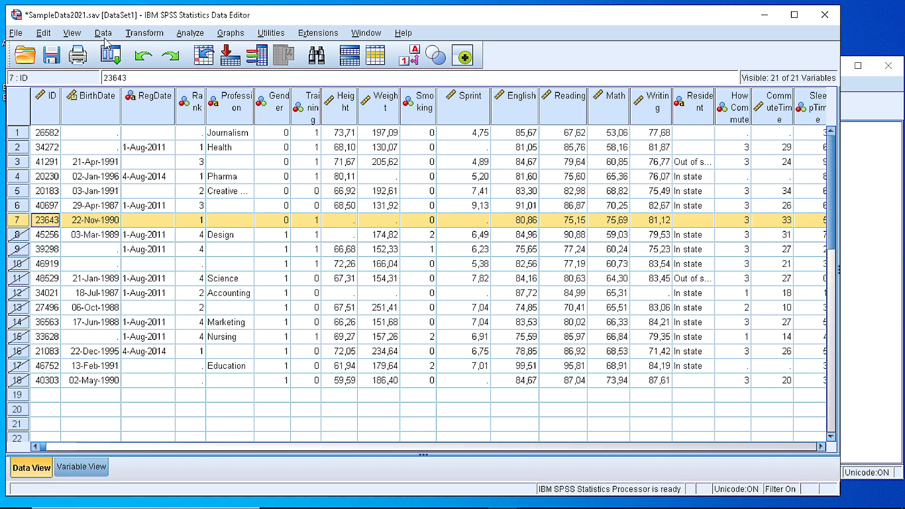
Extend the selection condition to Gender = 0 & Training = 1 and confirm it.
left_click(100, 32)
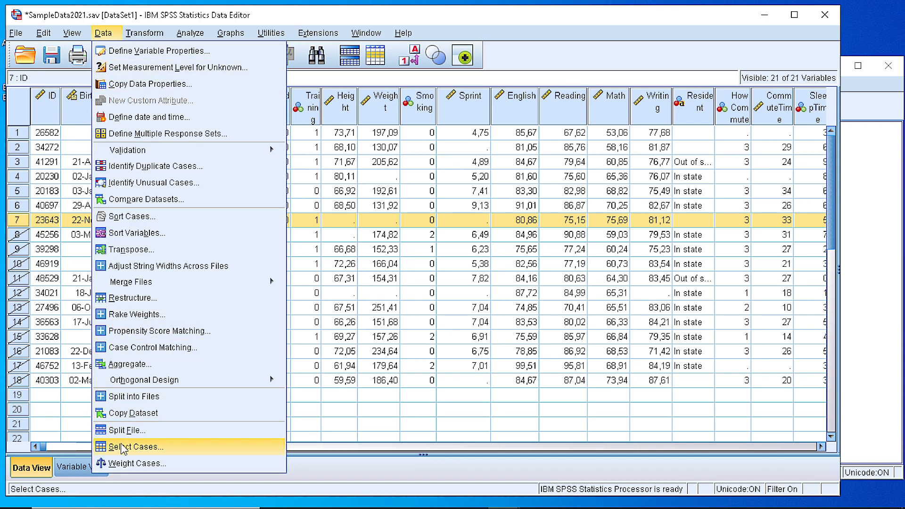
left_click(138, 447)
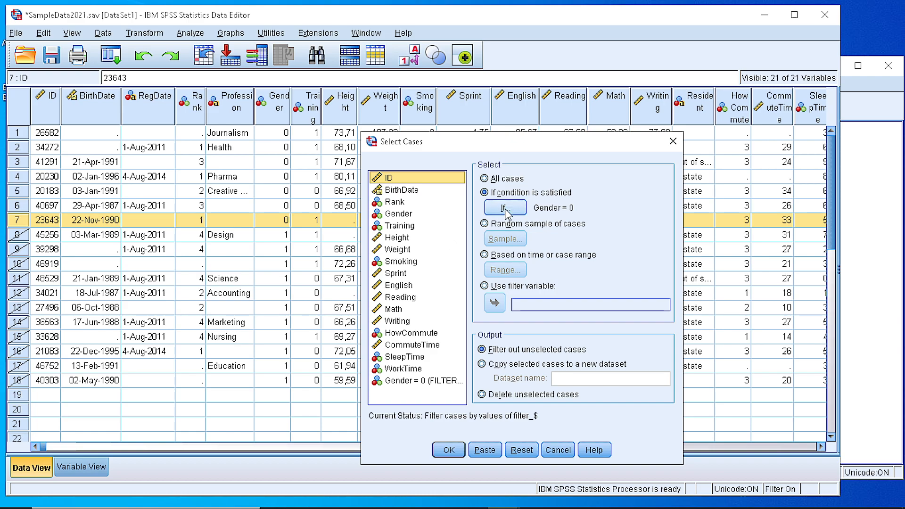
left_click(505, 208)
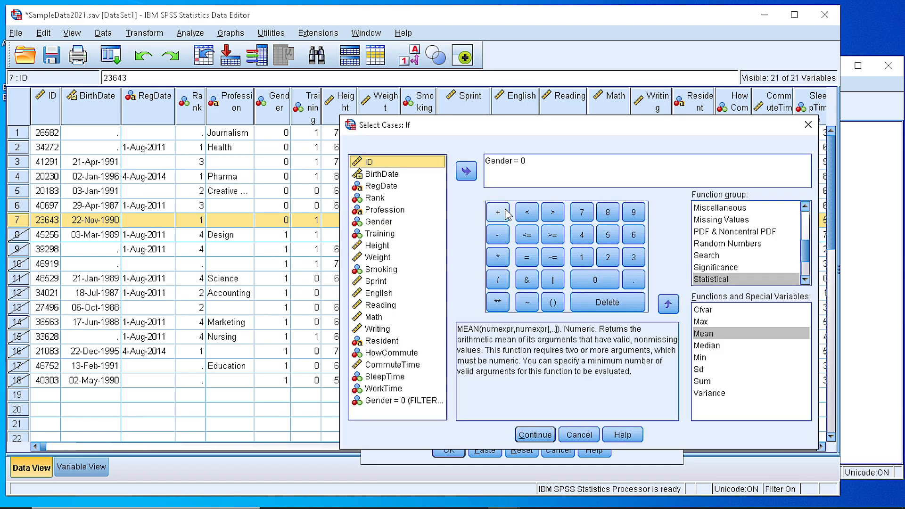
mouse_move(498, 205)
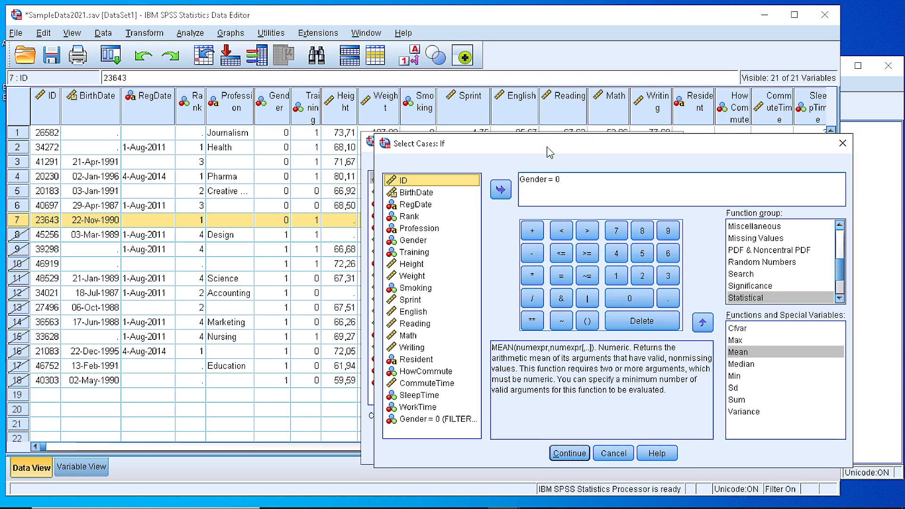
mouse_move(296, 148)
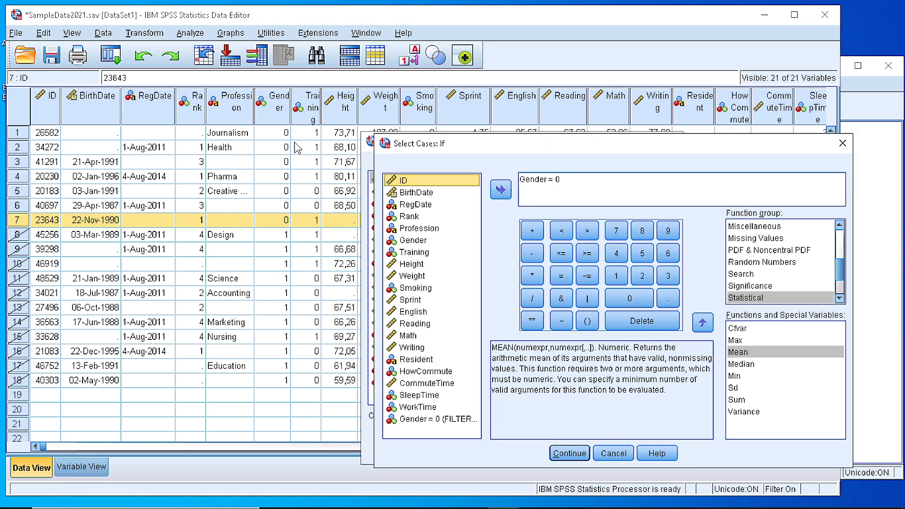
mouse_move(68, 136)
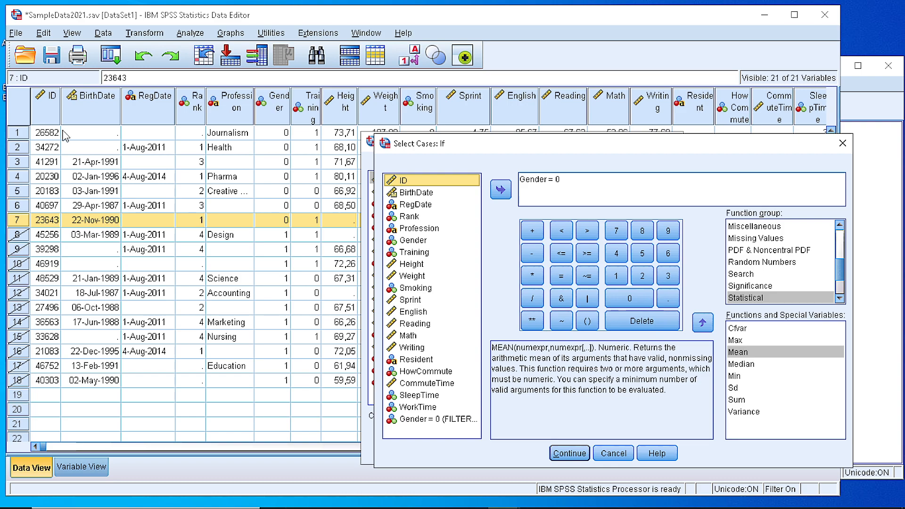
mouse_move(278, 200)
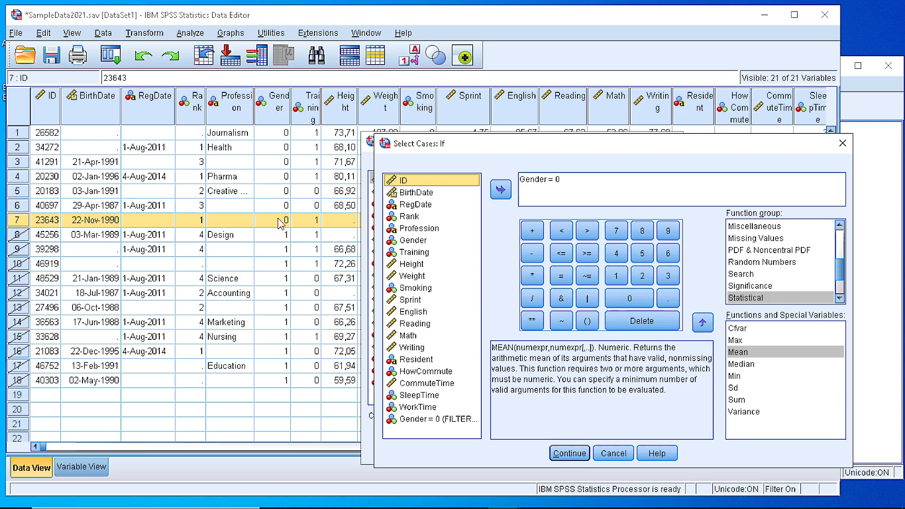
mouse_move(311, 162)
type(" &")
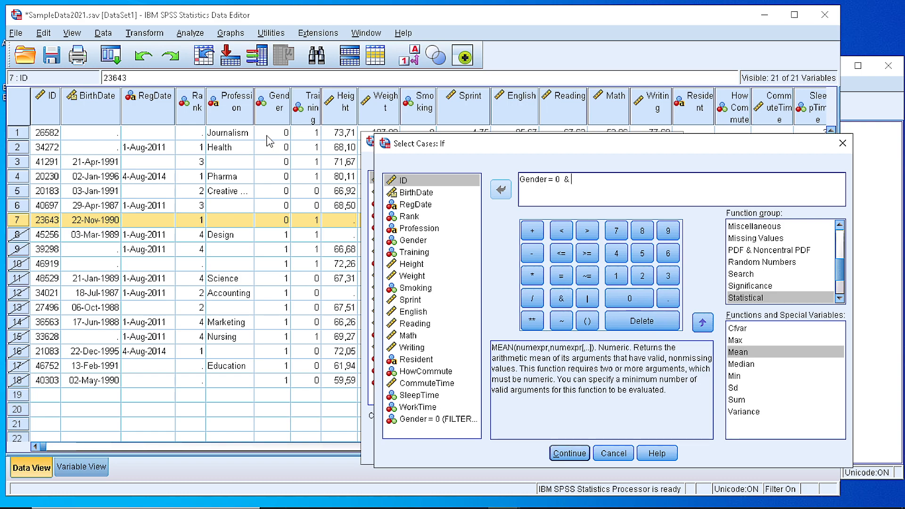
mouse_move(291, 129)
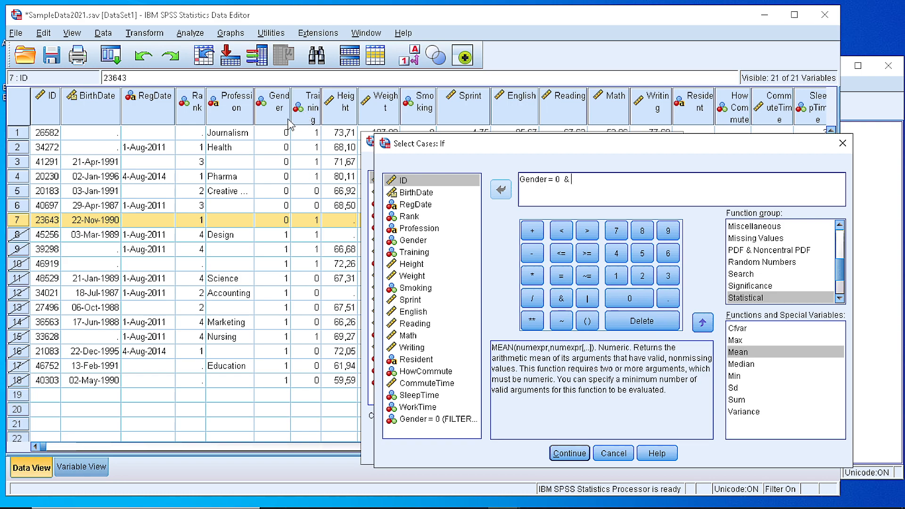
left_click(415, 252)
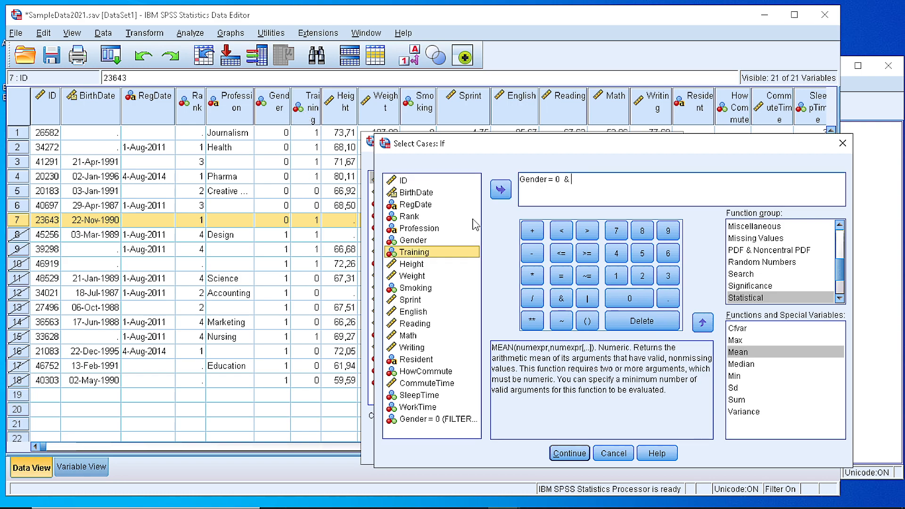
left_click(501, 190)
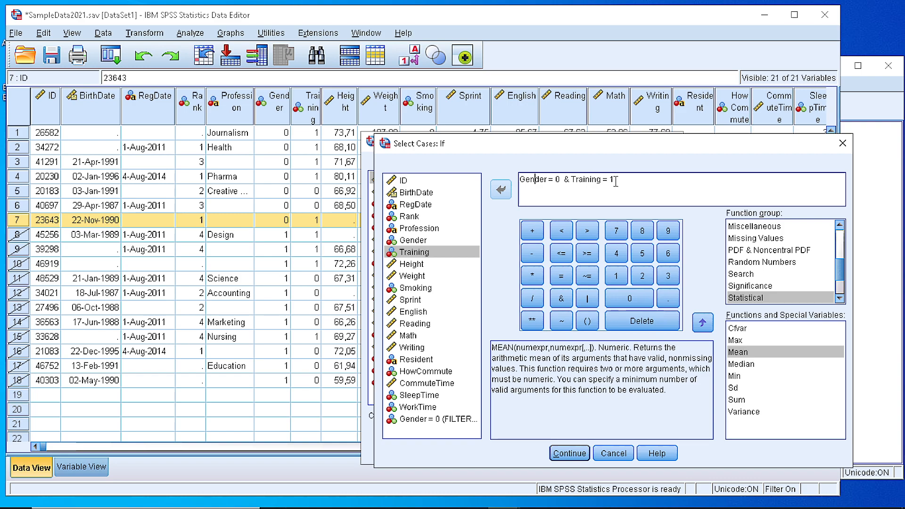
left_click(570, 452)
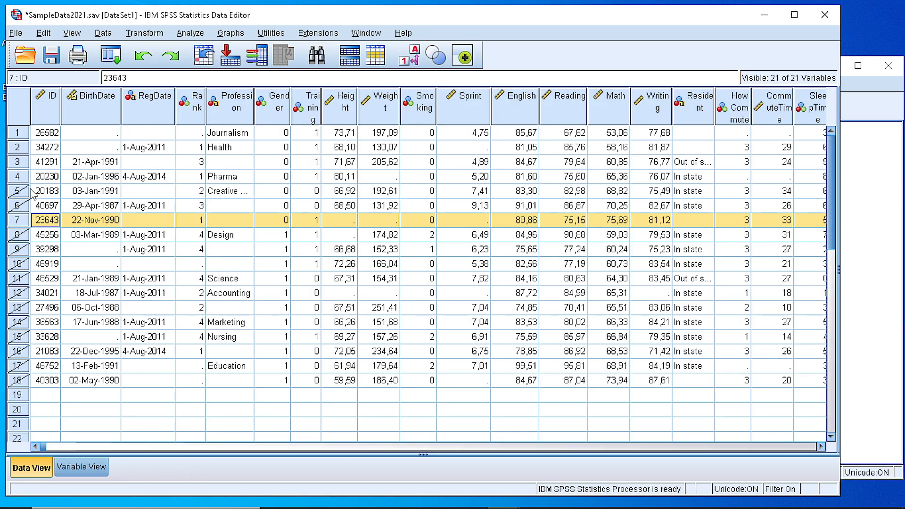
mouse_move(32, 186)
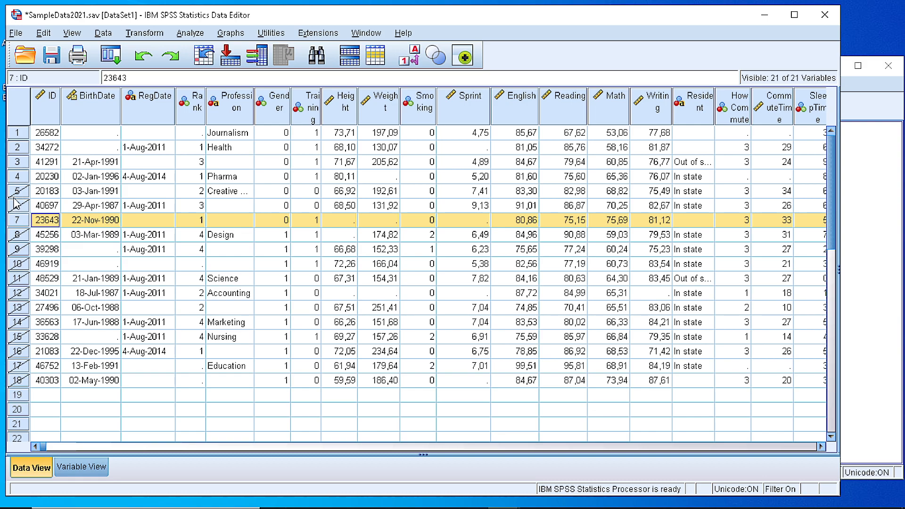
mouse_move(100, 32)
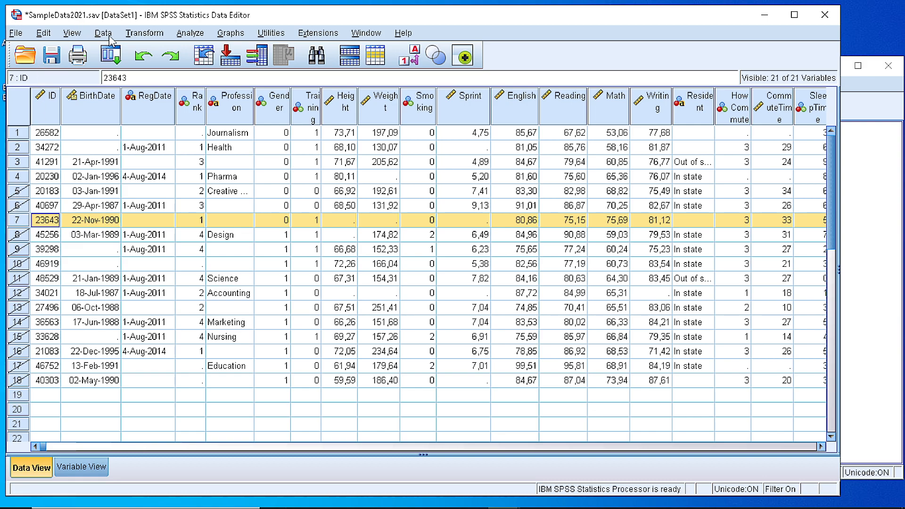
Reopen Select Cases, choose Random sample of cases and bring up its Sample settings.
left_click(100, 32)
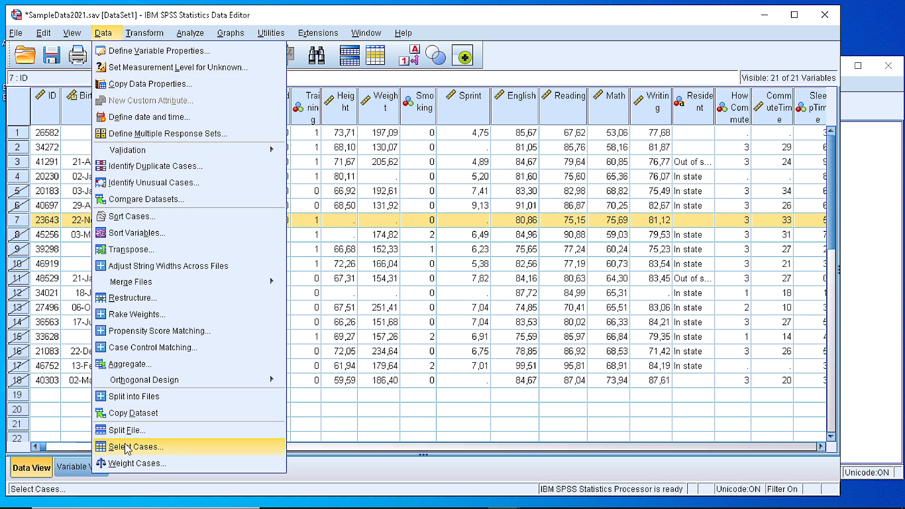
left_click(138, 447)
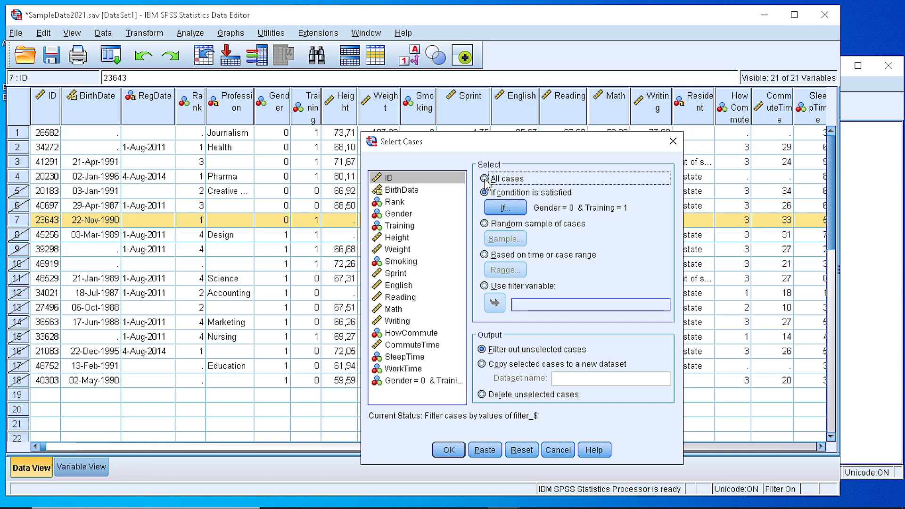
left_click(484, 178)
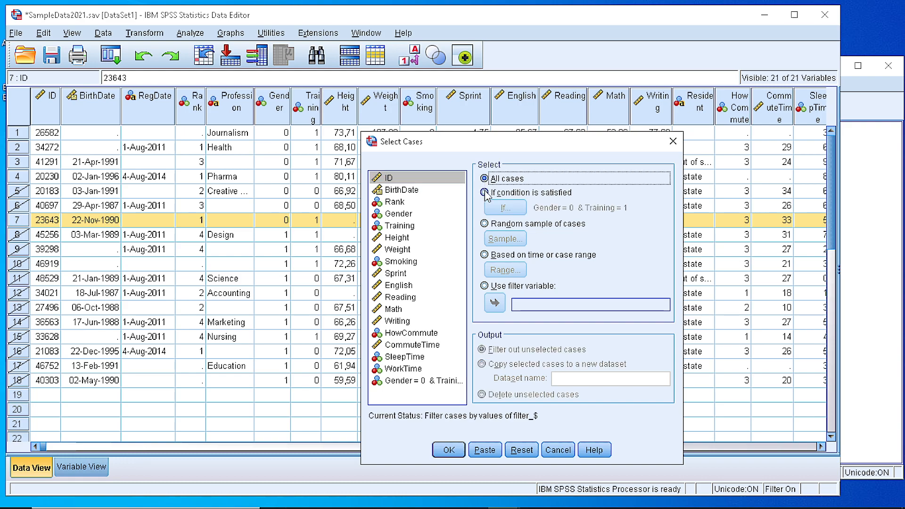
left_click(485, 224)
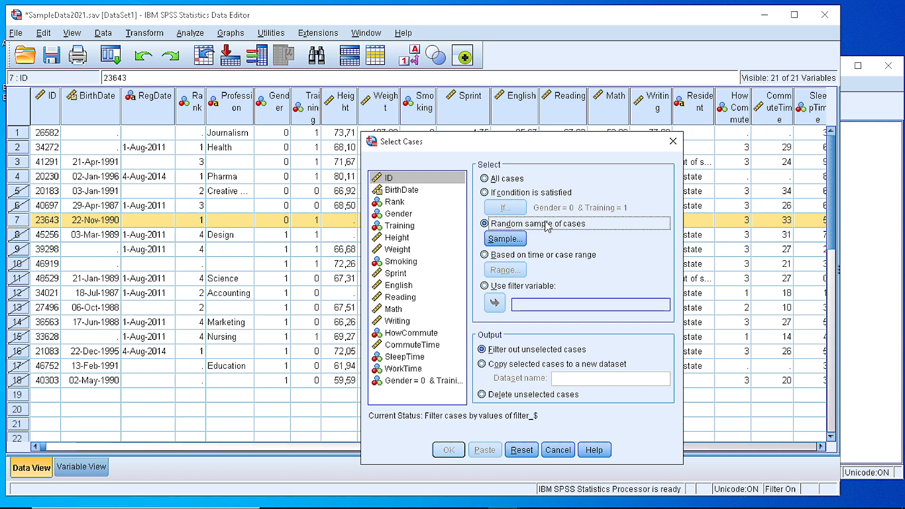
left_click(505, 238)
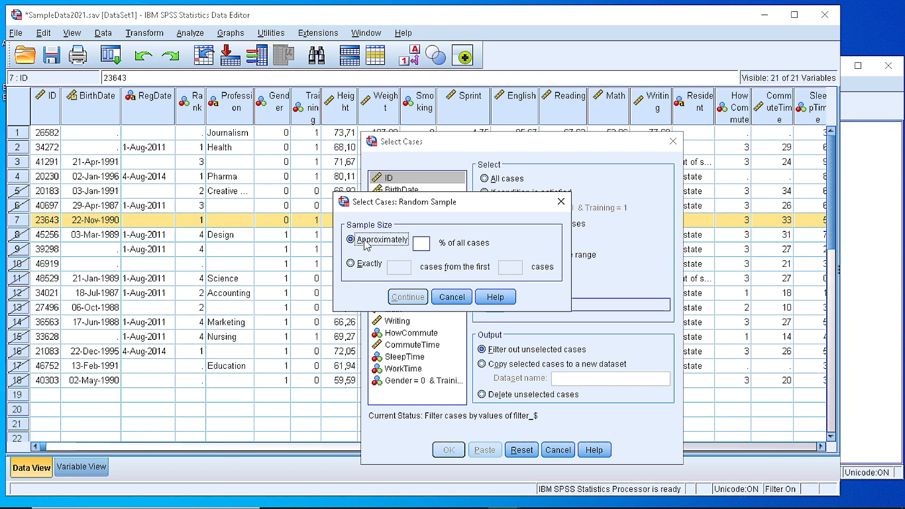
mouse_move(360, 251)
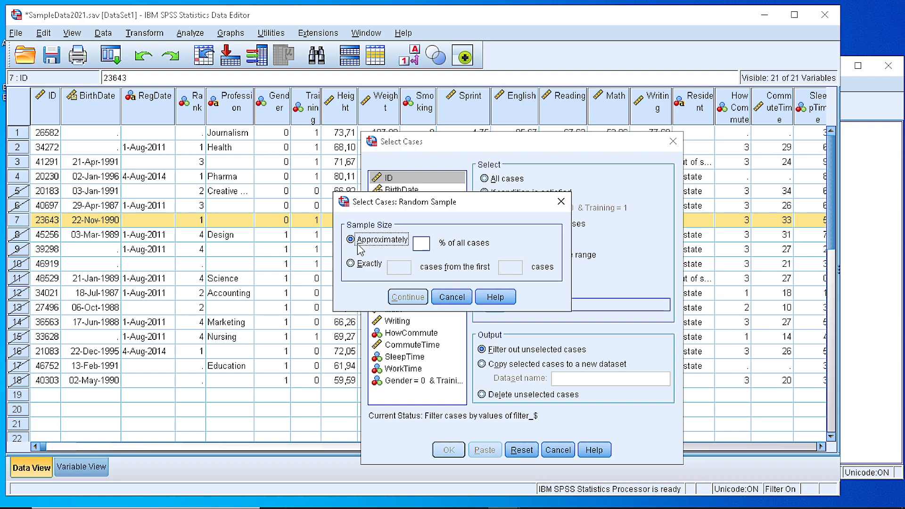
mouse_move(351, 259)
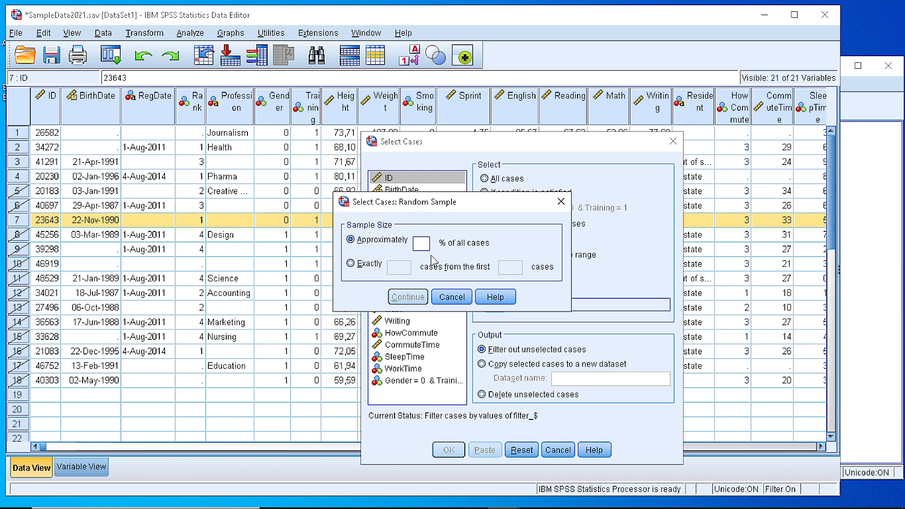
Try an Approximately 10% sample and the Exactly option, then cancel the sample size settings.
type("10")
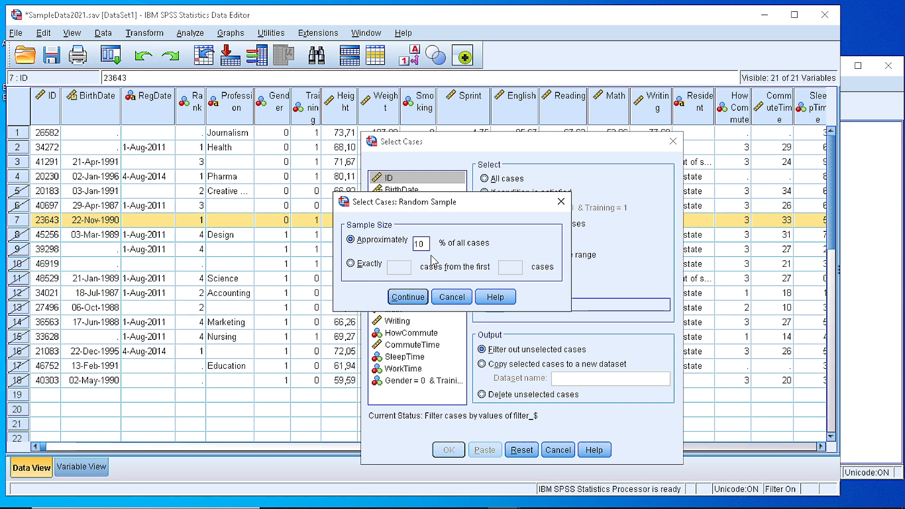
mouse_move(425, 257)
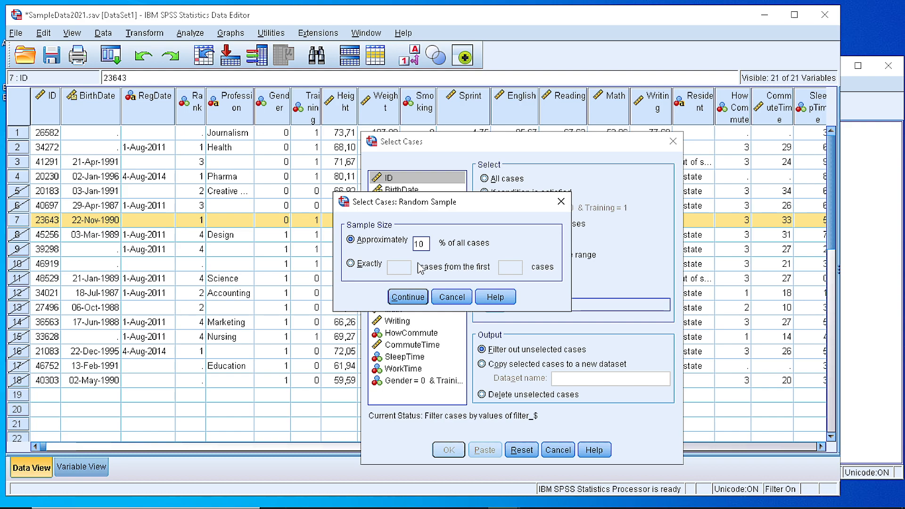
left_click(351, 263)
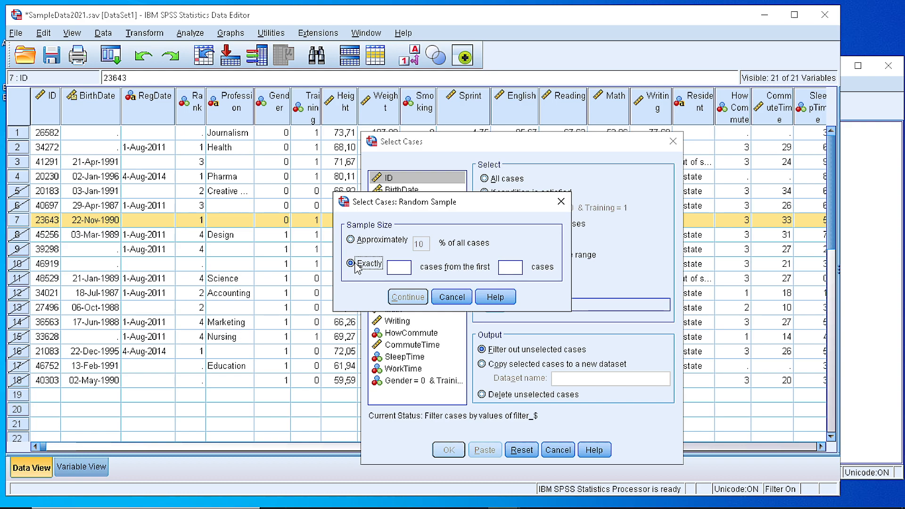
left_click(351, 264)
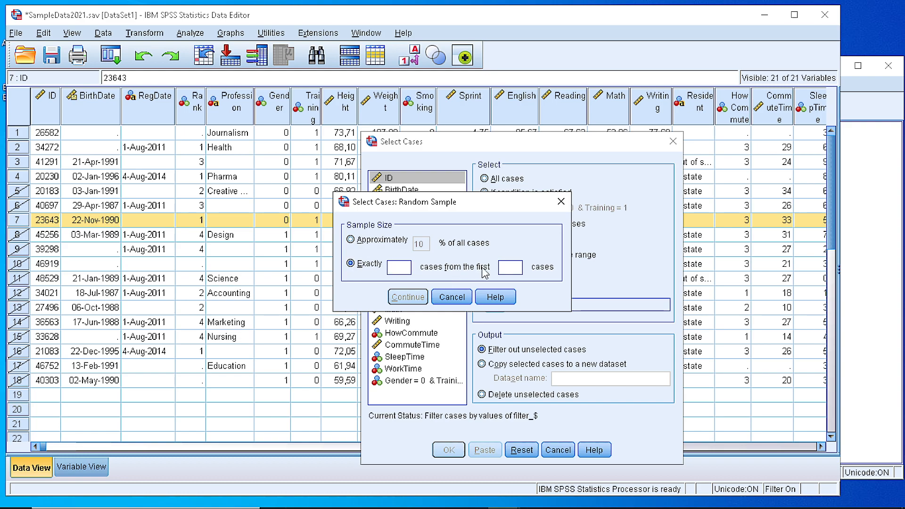
left_click(510, 268)
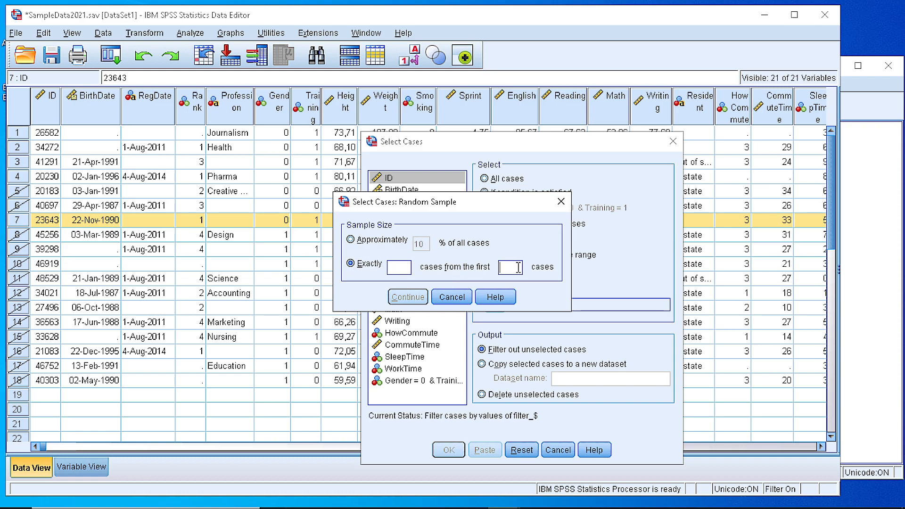
mouse_move(506, 264)
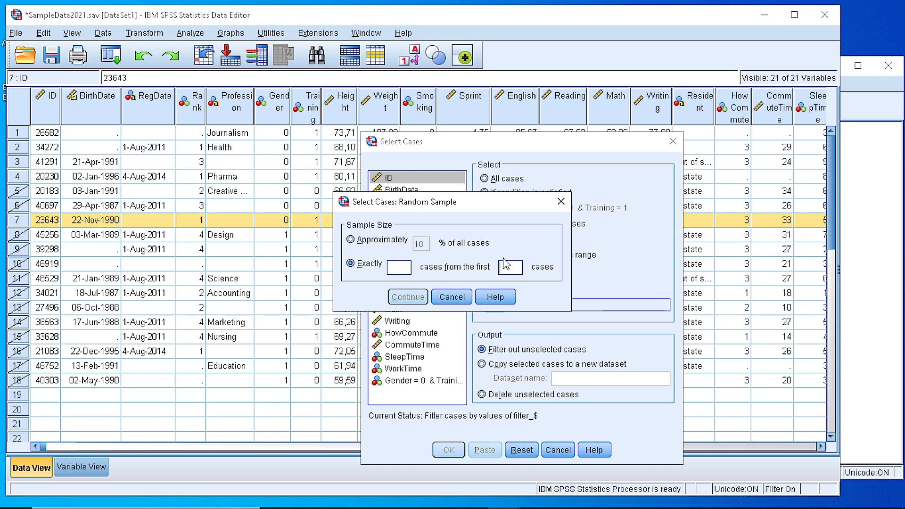
left_click(510, 267)
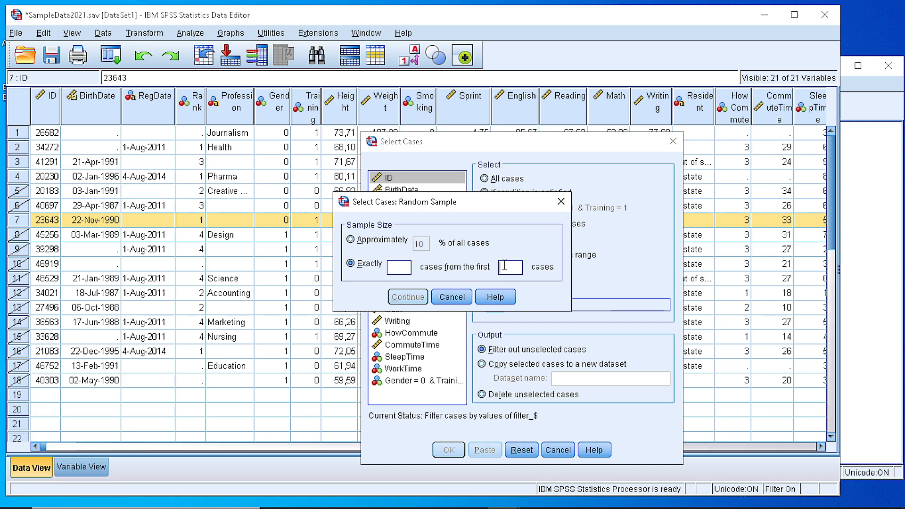
left_click(407, 296)
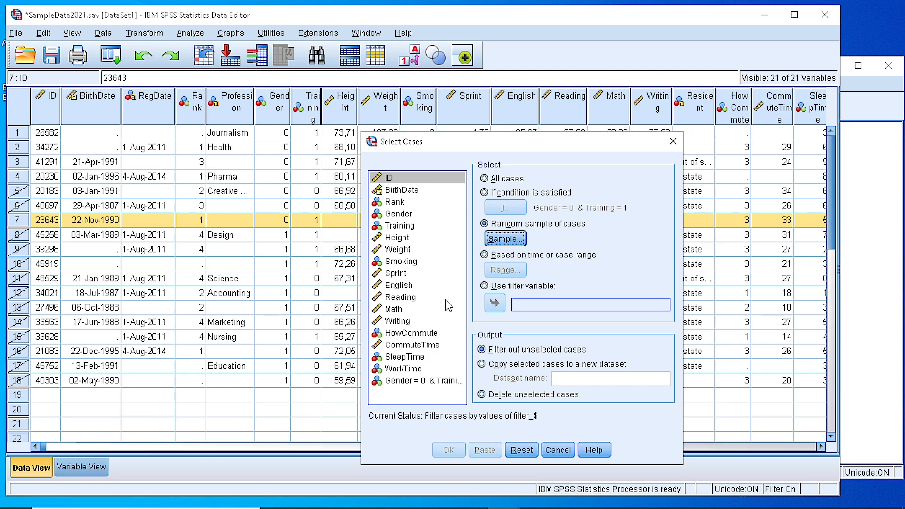
Try time/case range and filter-variable selection, return to 'If condition is satisfied' and apply.
left_click(484, 254)
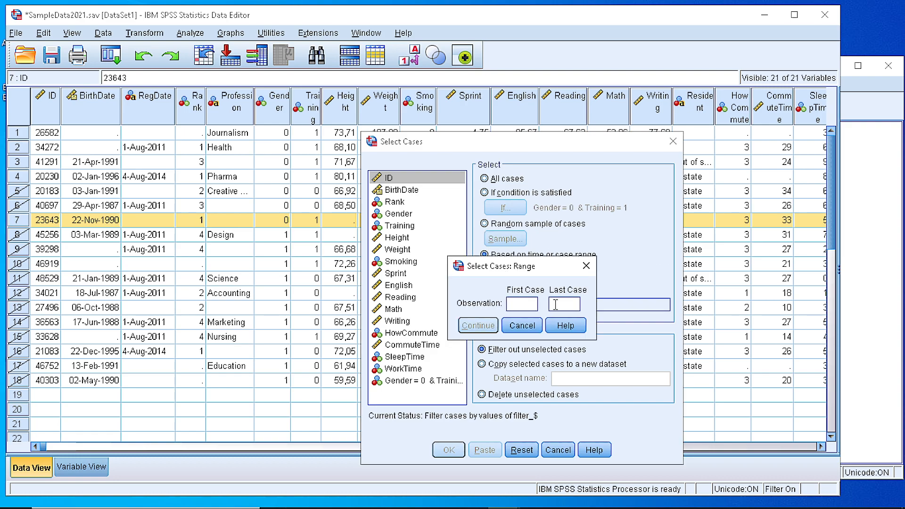
left_click(522, 326)
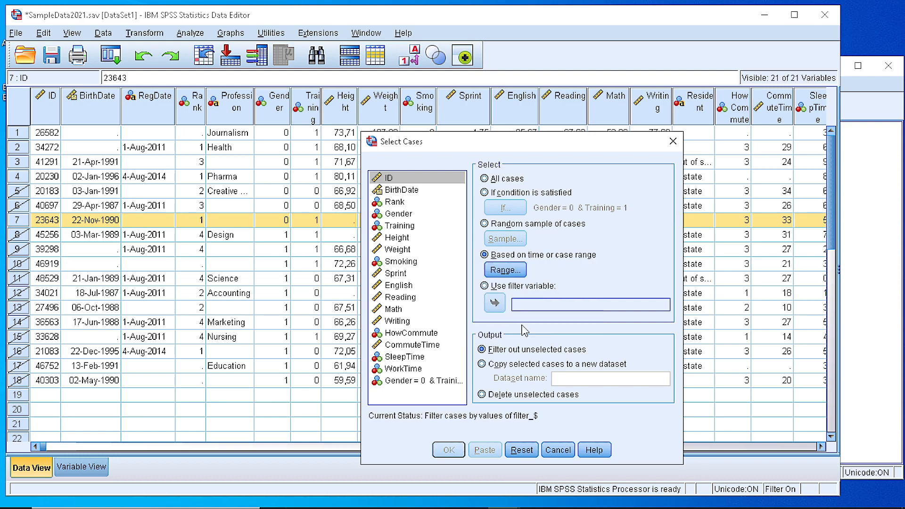
left_click(485, 285)
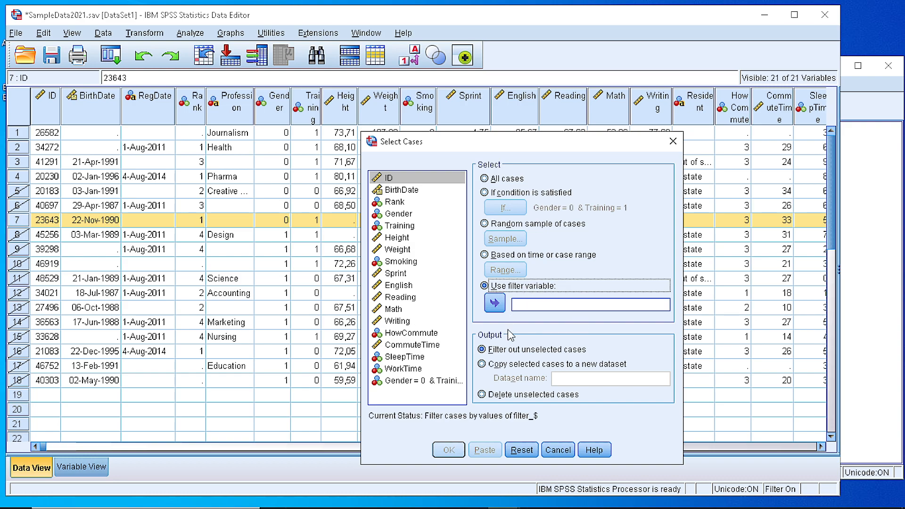
mouse_move(508, 339)
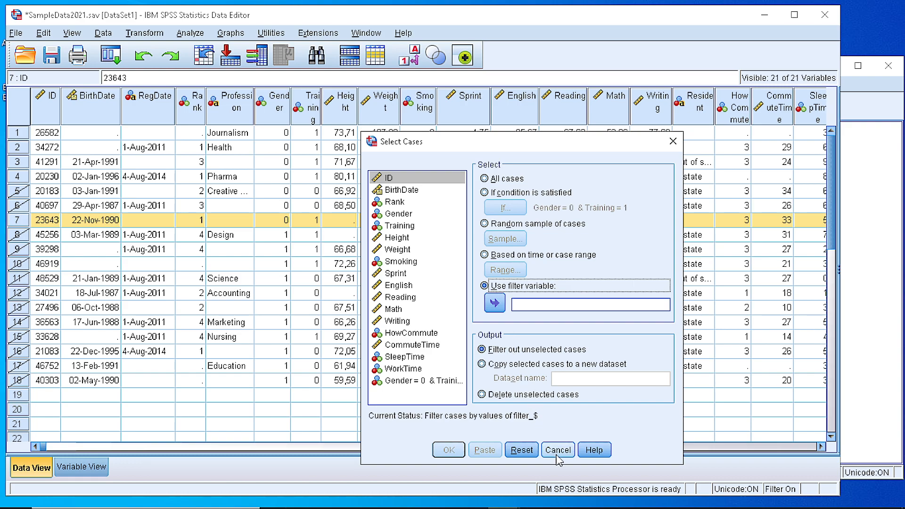
left_click(484, 192)
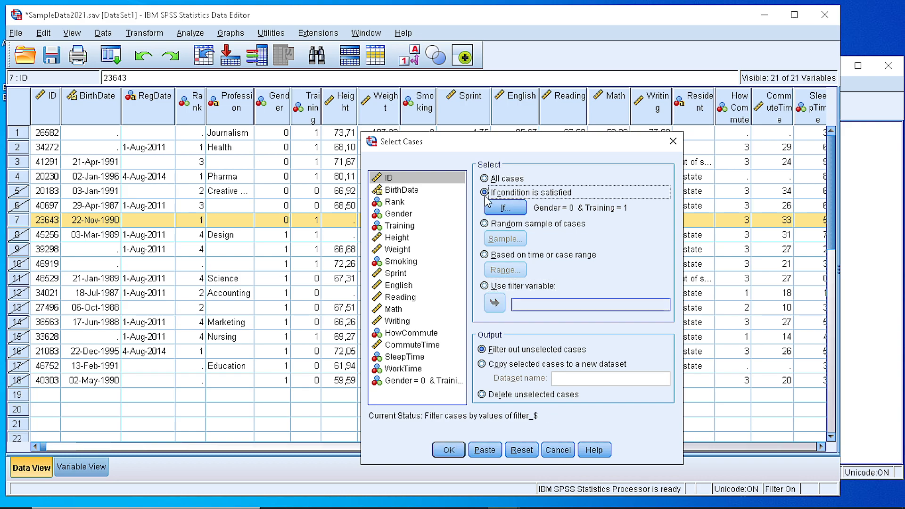
left_click(449, 450)
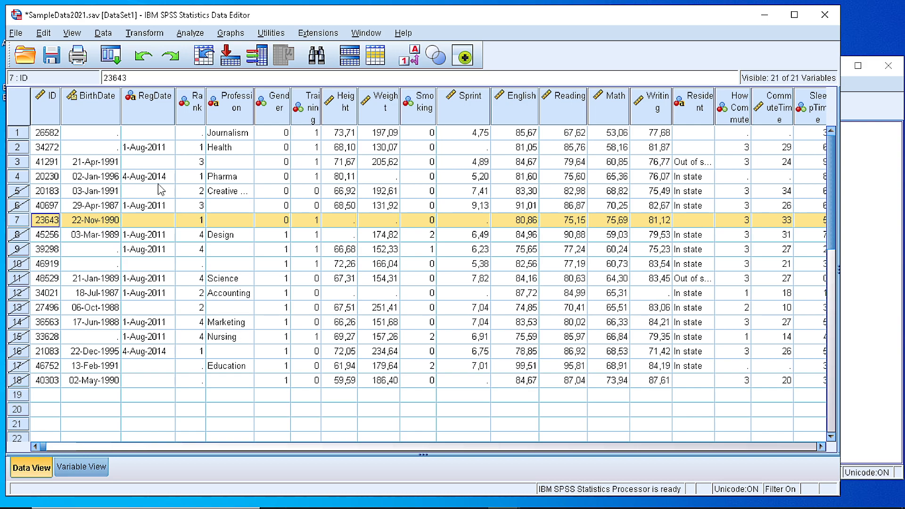
mouse_move(142, 198)
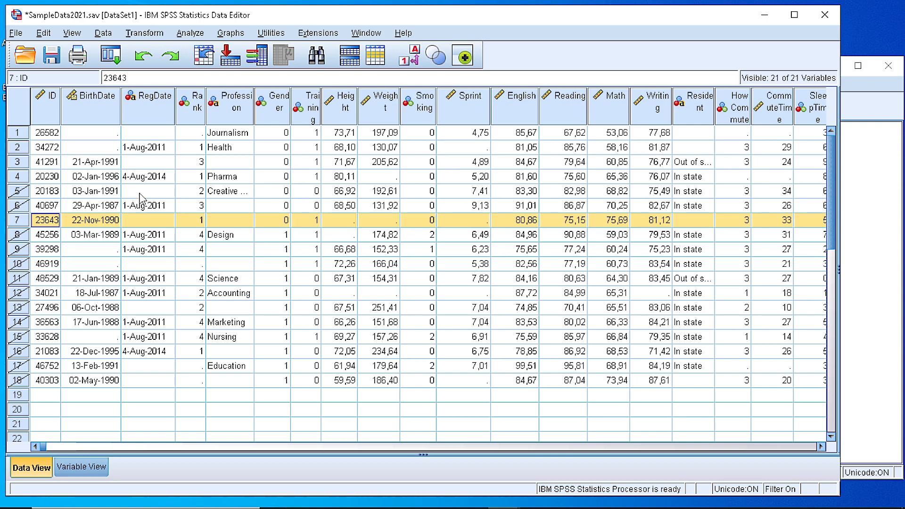
mouse_move(143, 206)
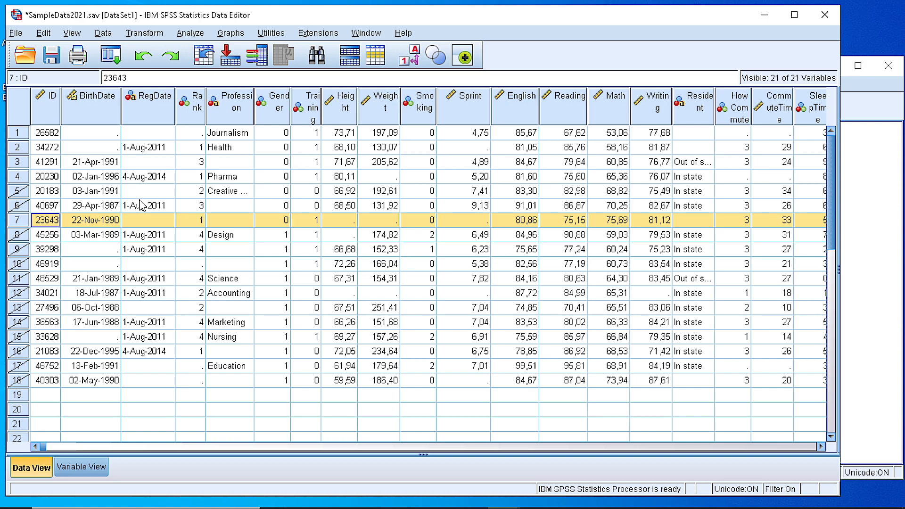